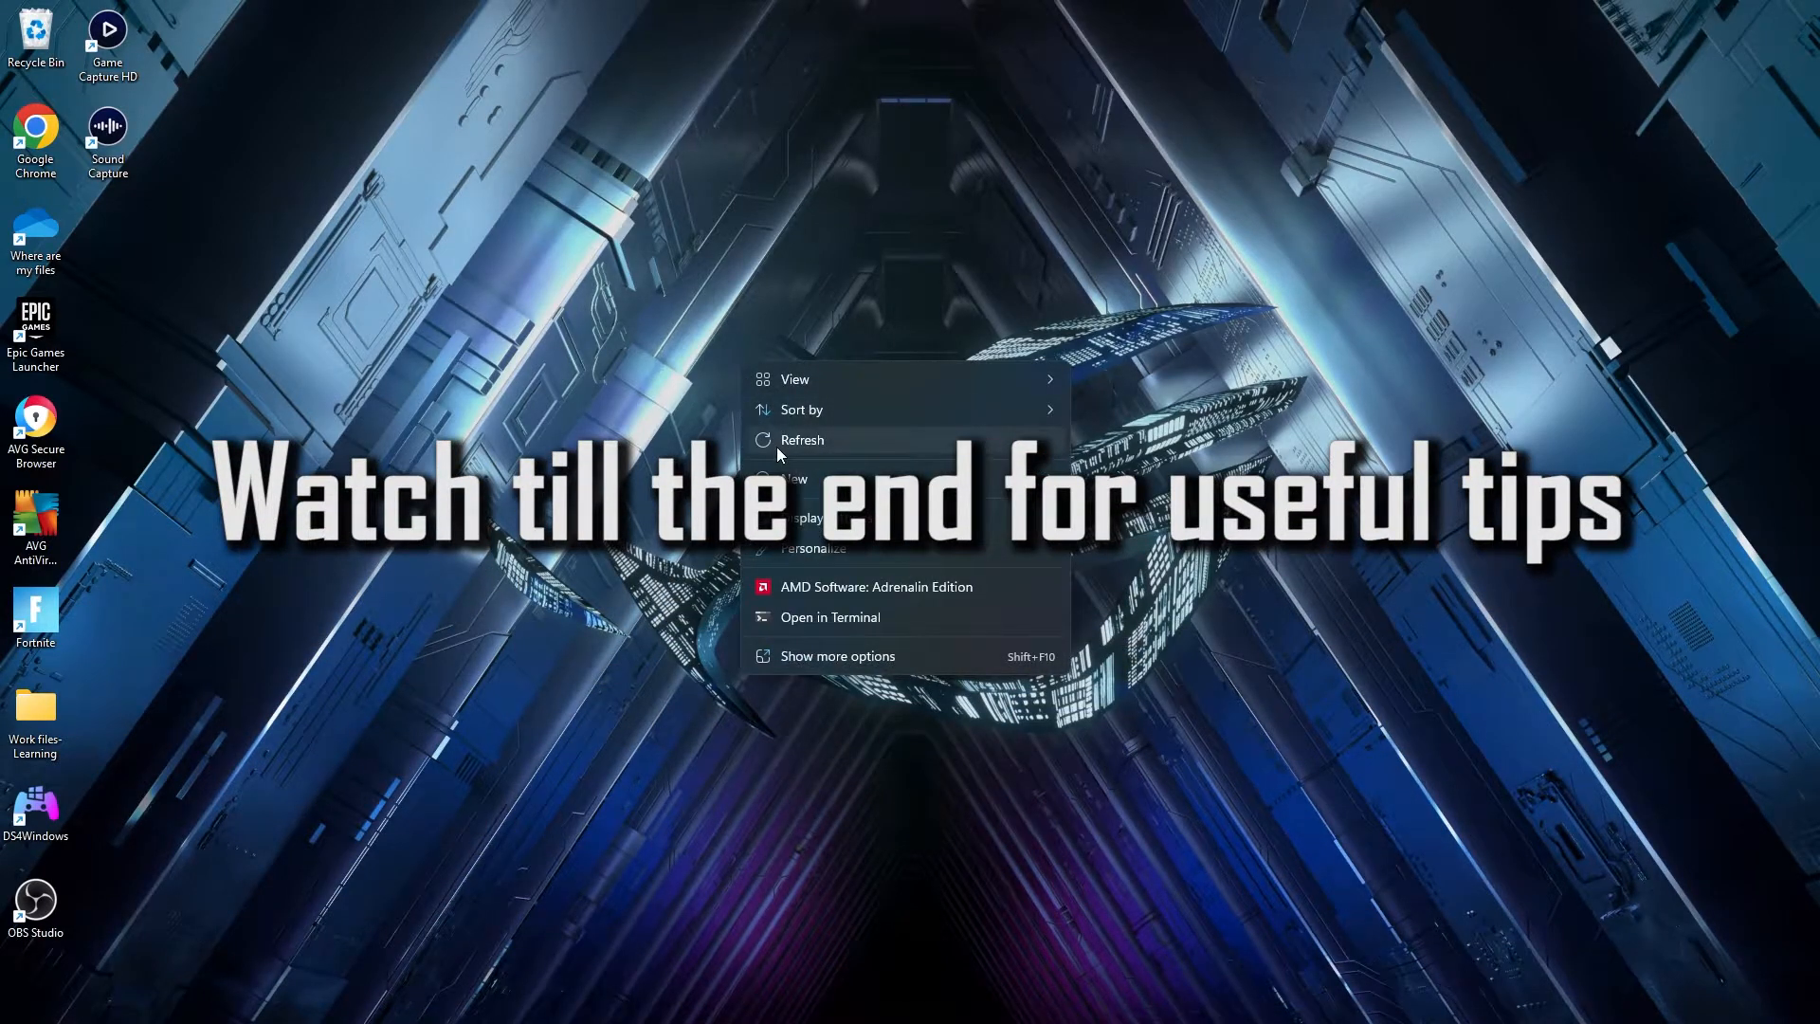
- Dismiss the desktop context menu by selecting an empty area of the wallpaper
left_click(398, 622)
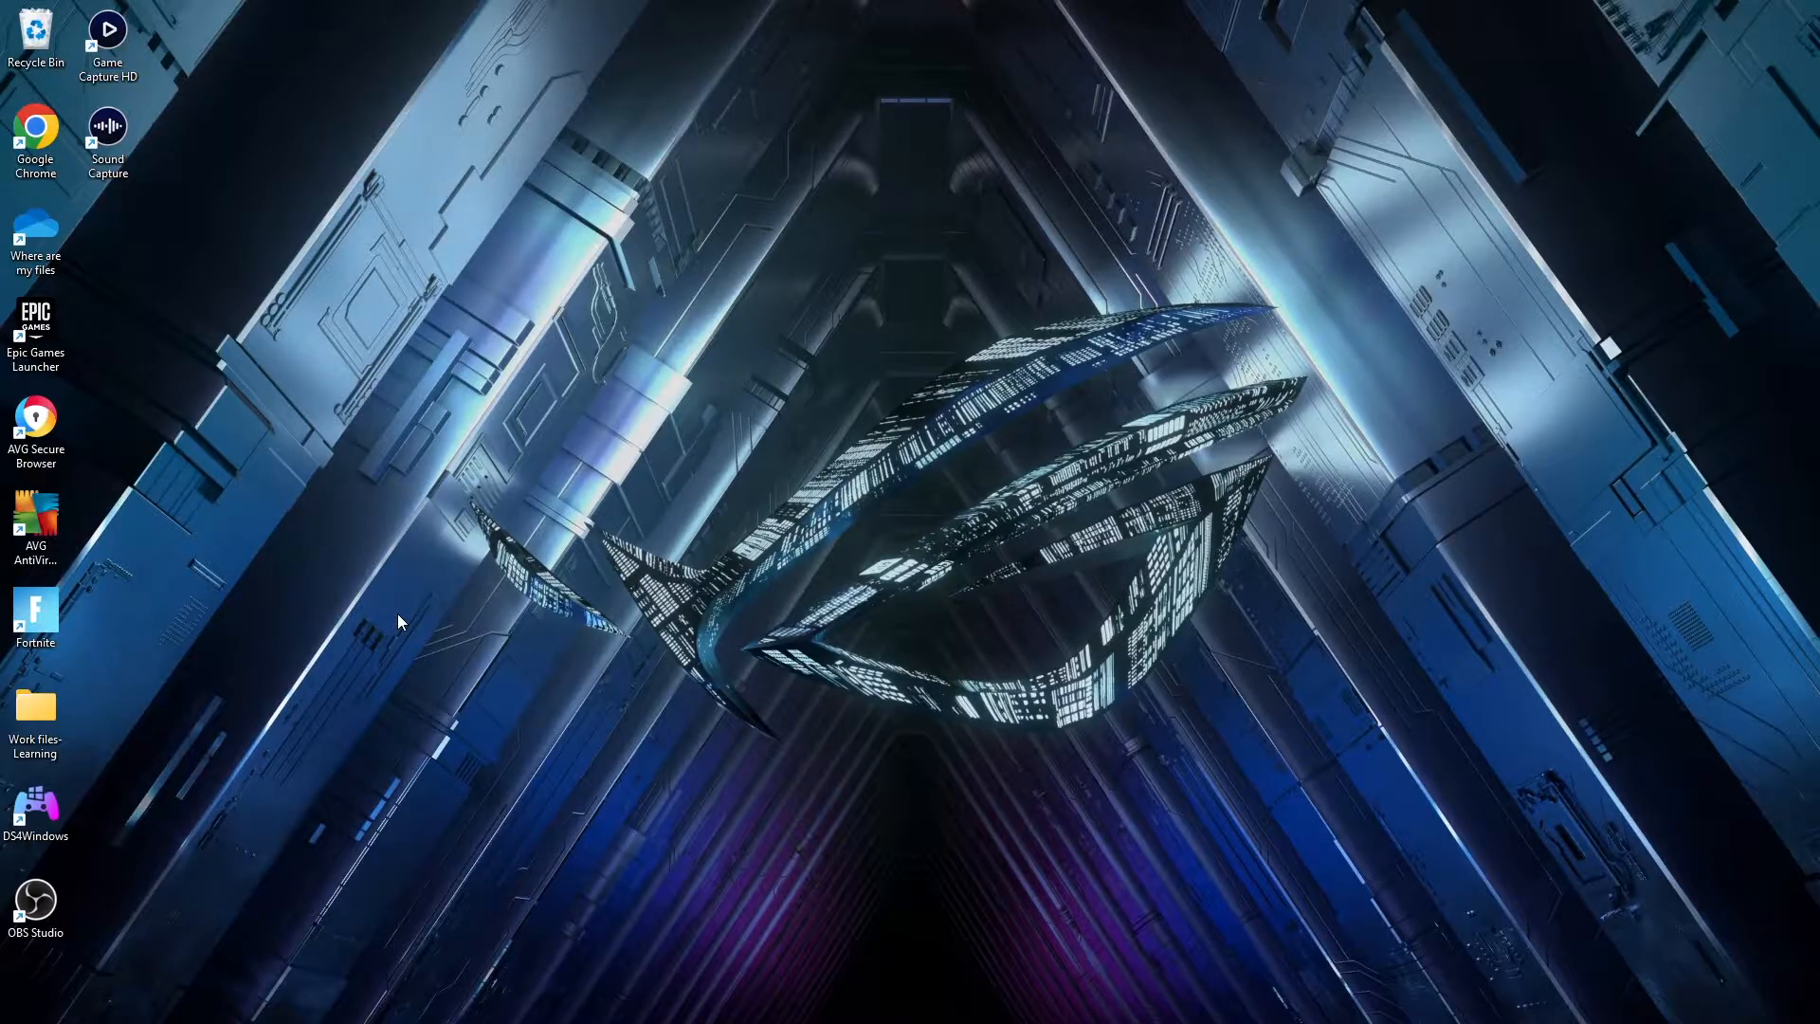
mouse_move(343, 947)
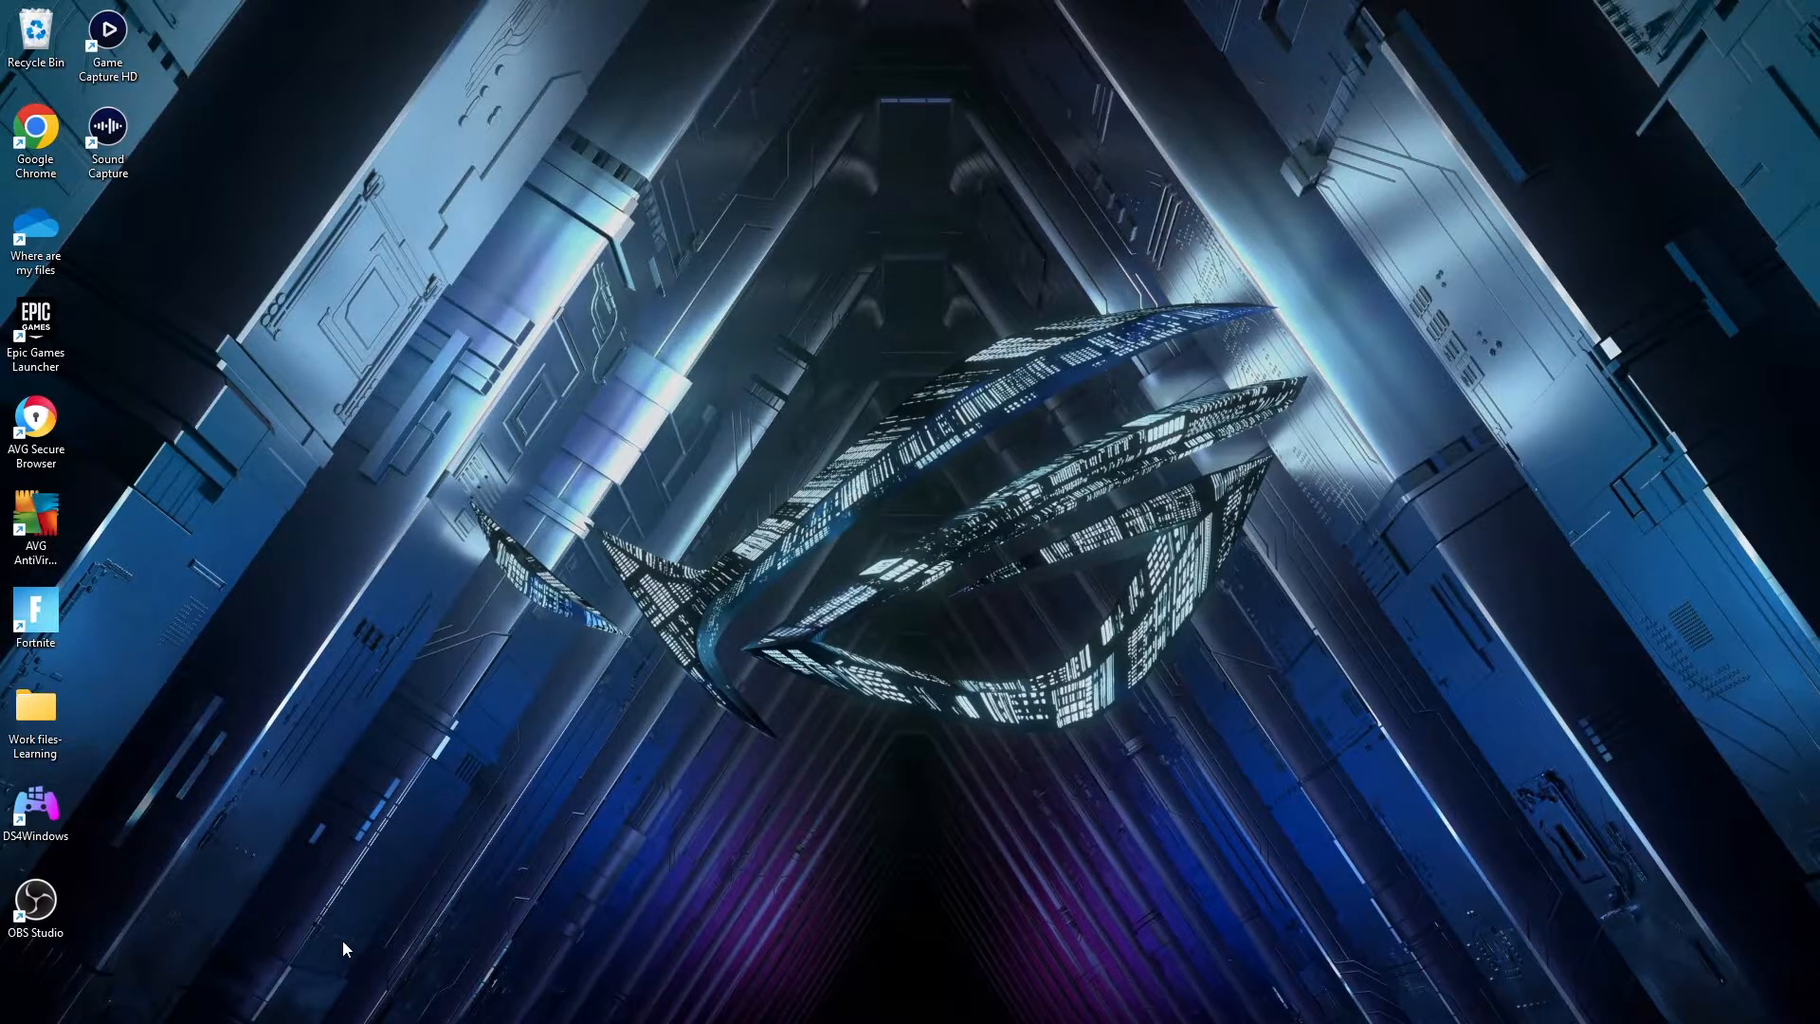
mouse_move(815, 898)
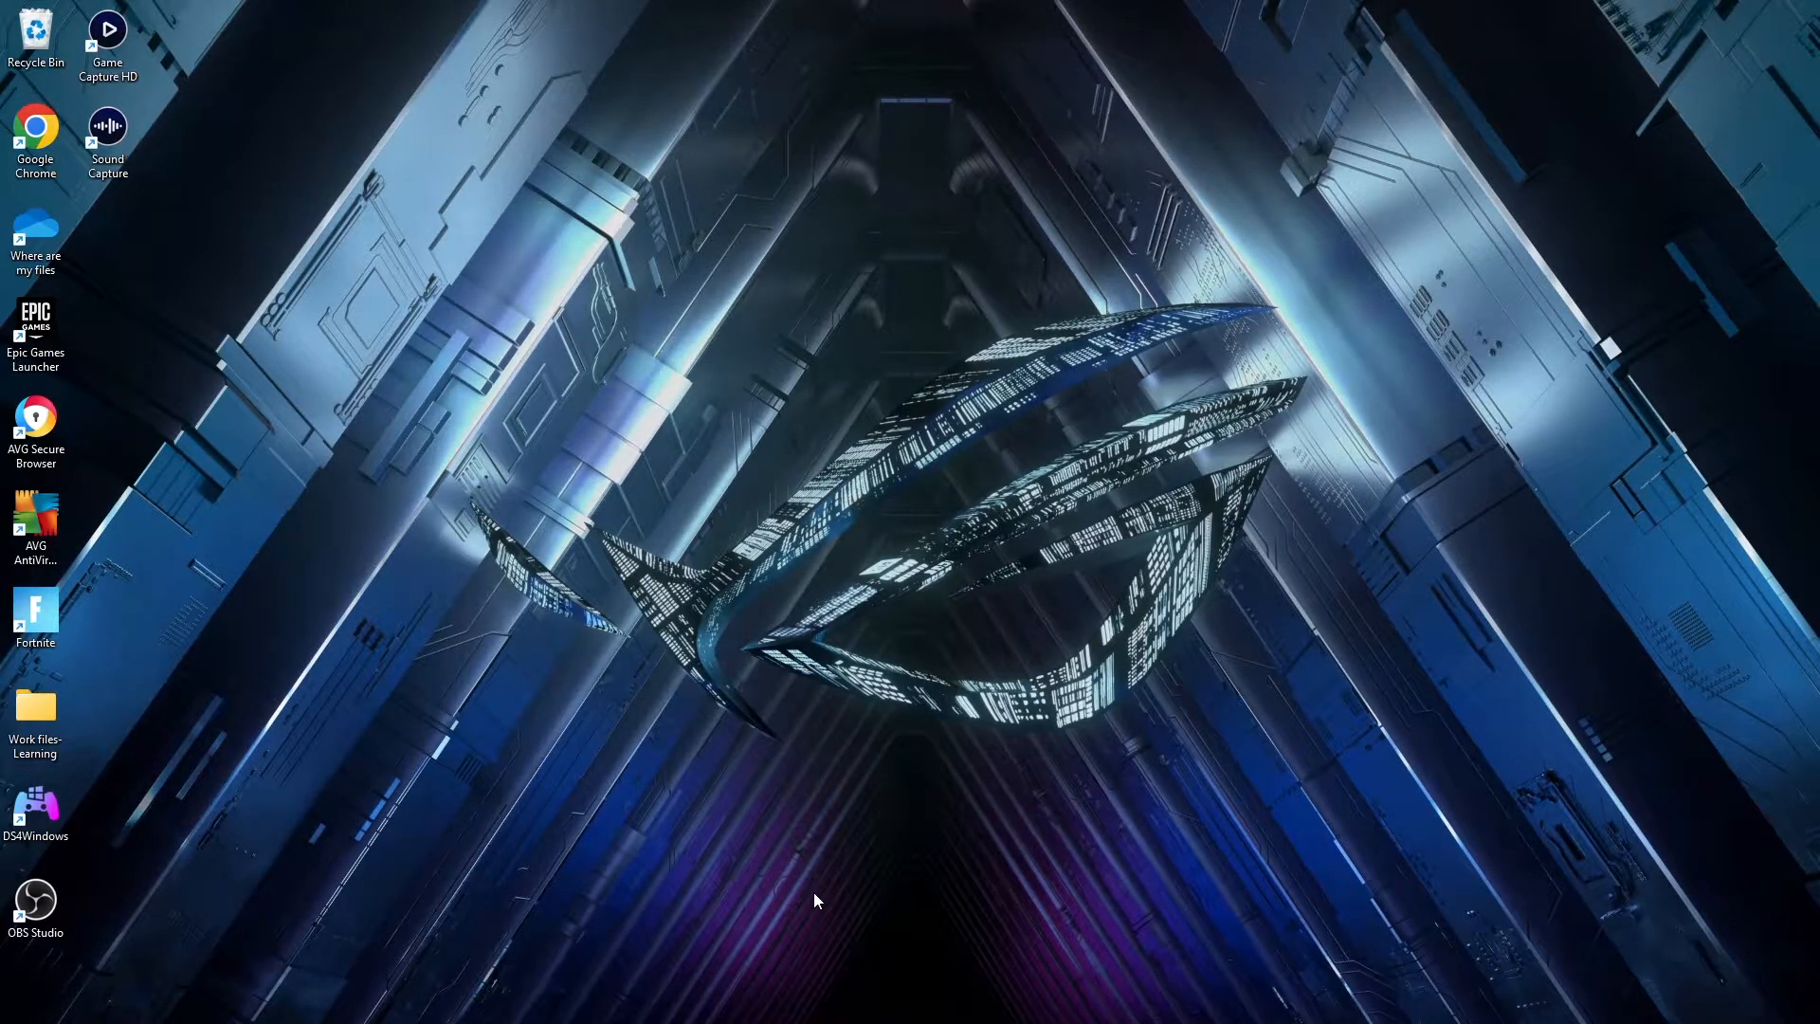
mouse_move(857, 783)
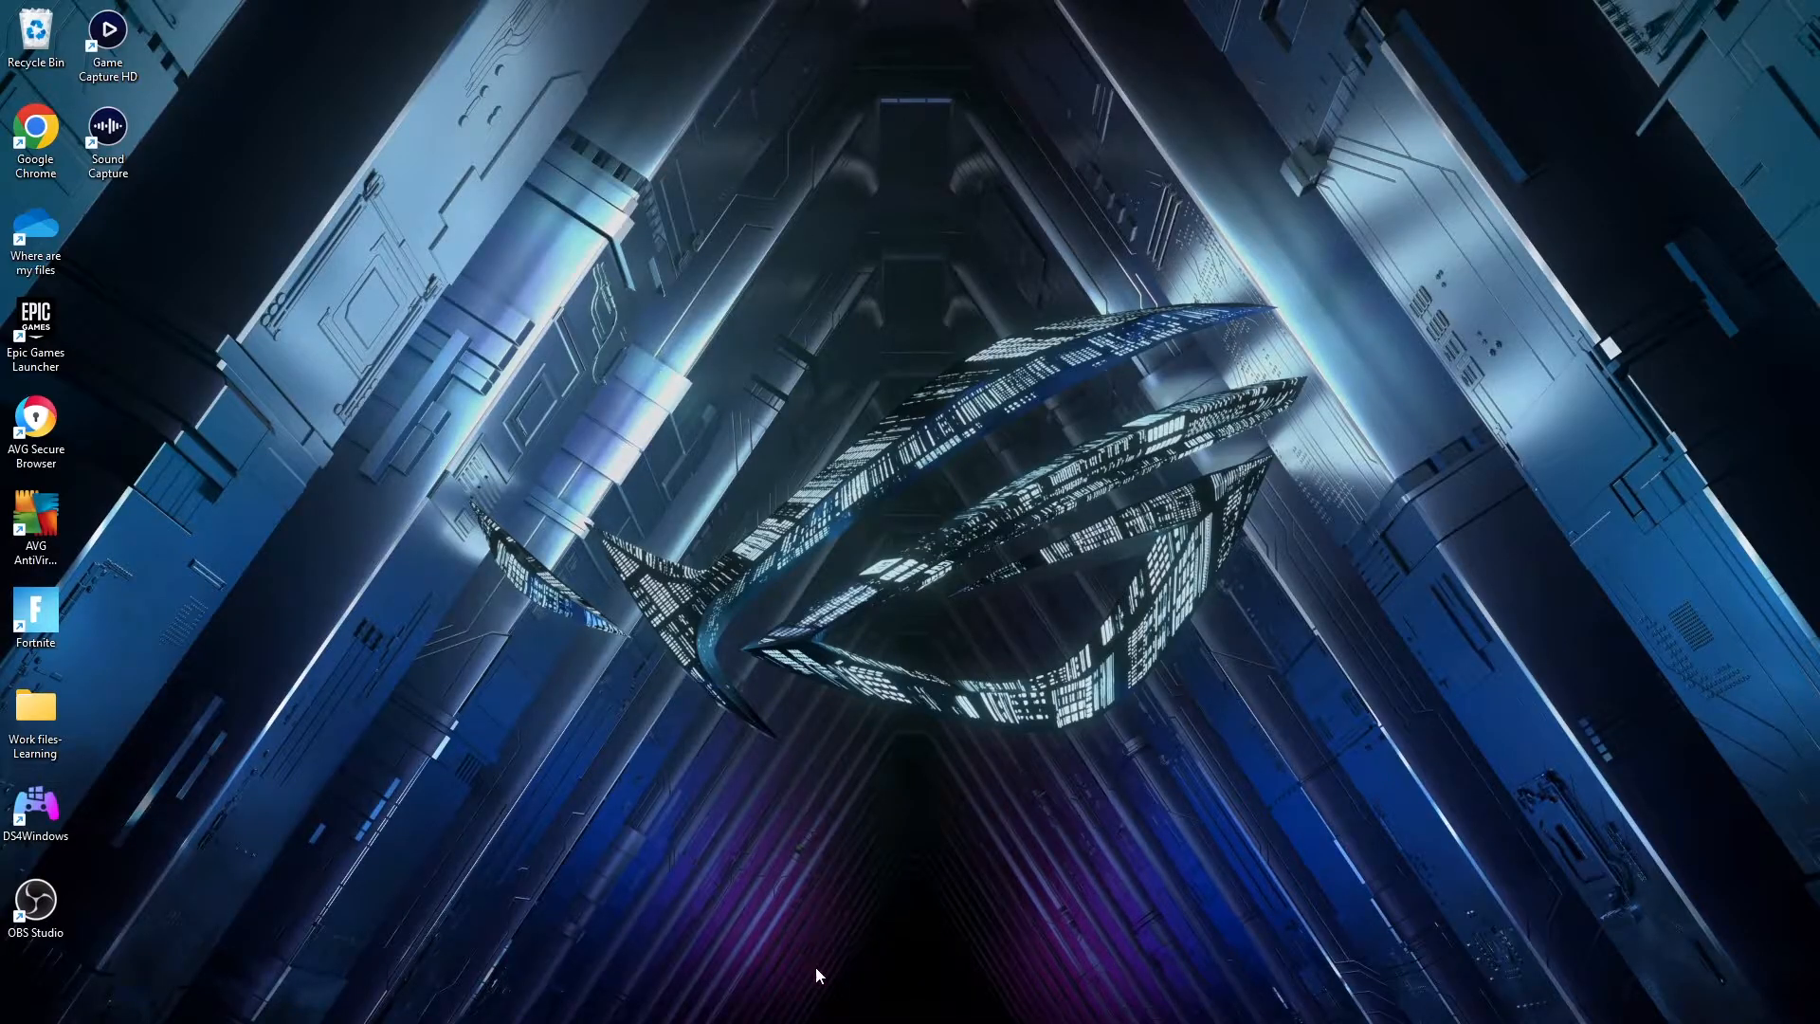
mouse_move(737, 366)
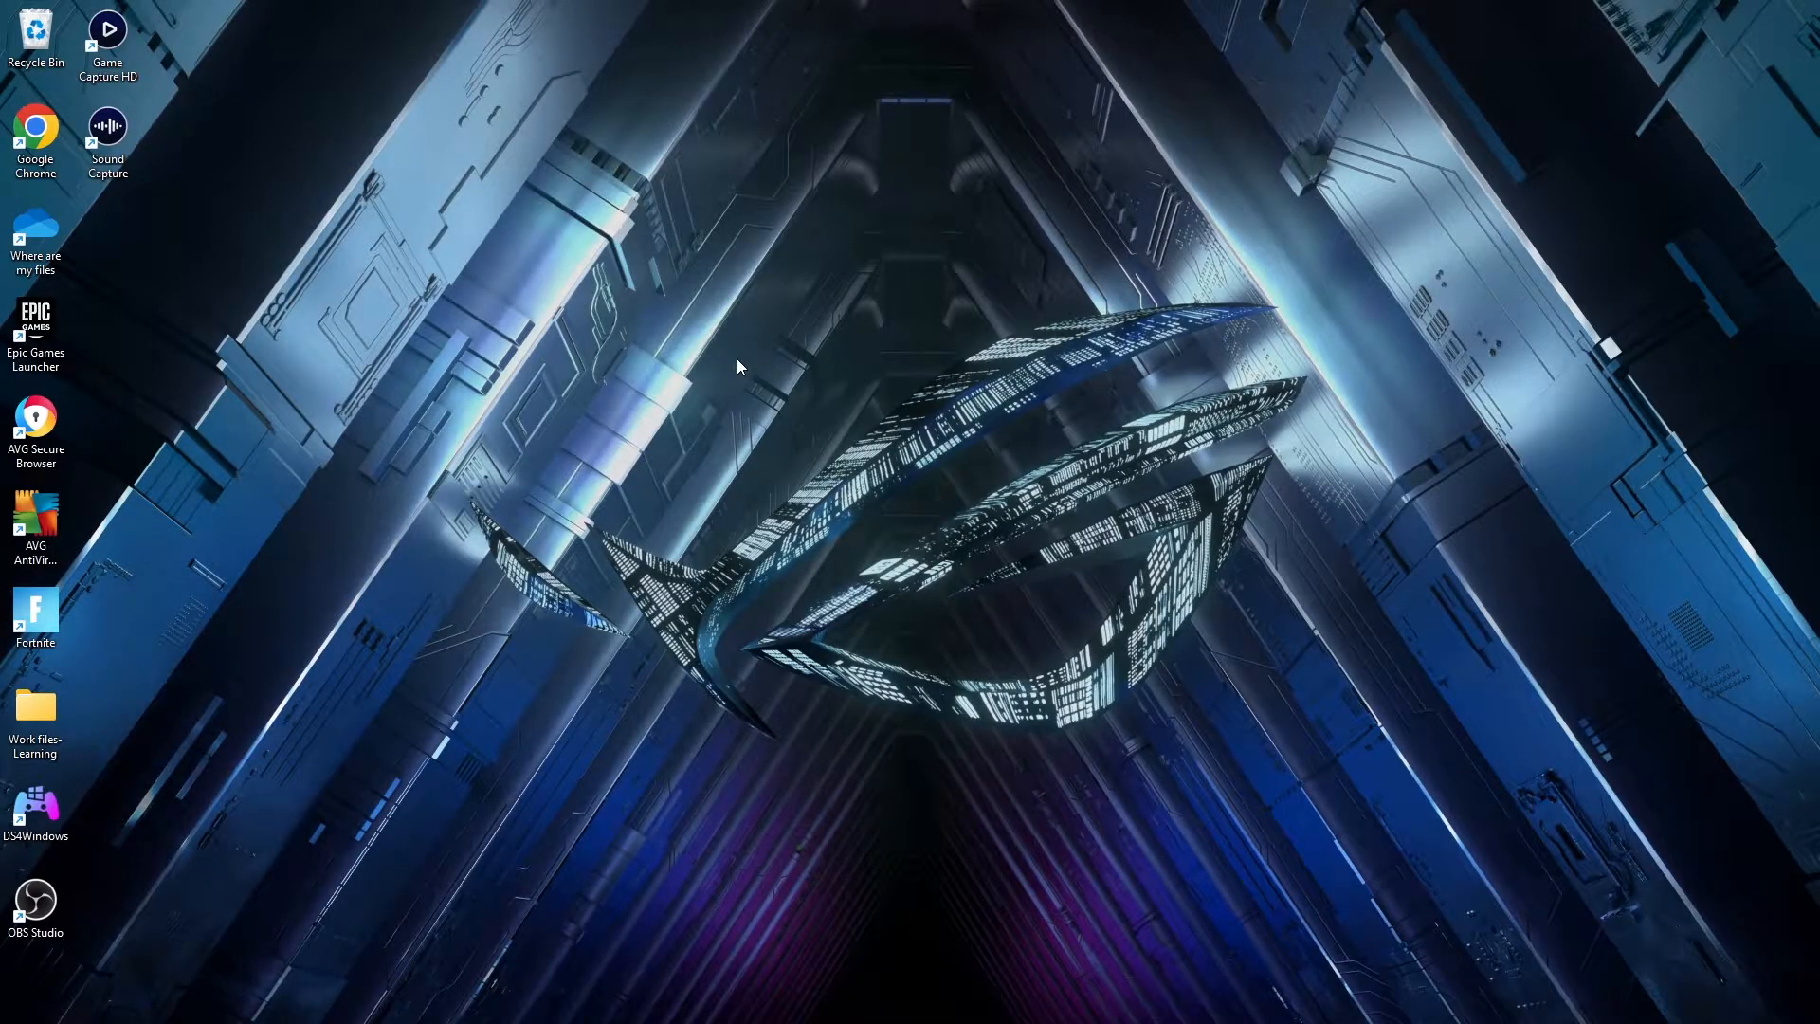
mouse_move(420, 730)
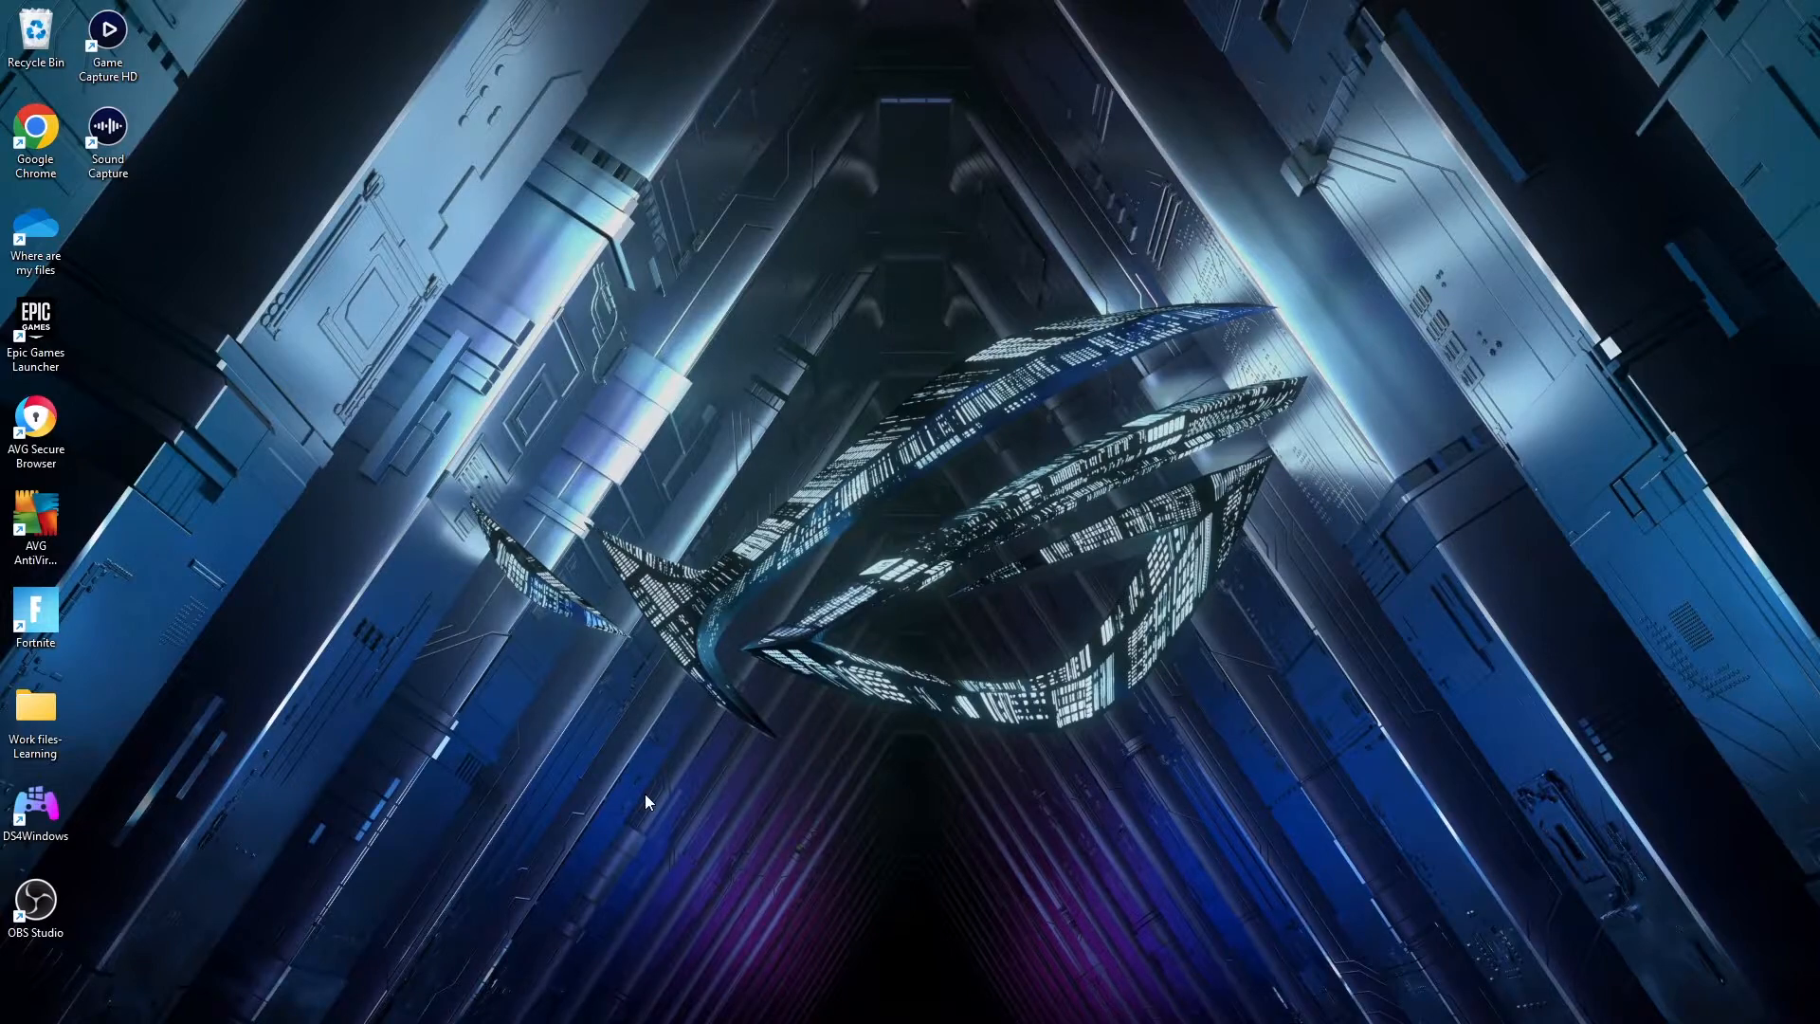
mouse_move(1108, 992)
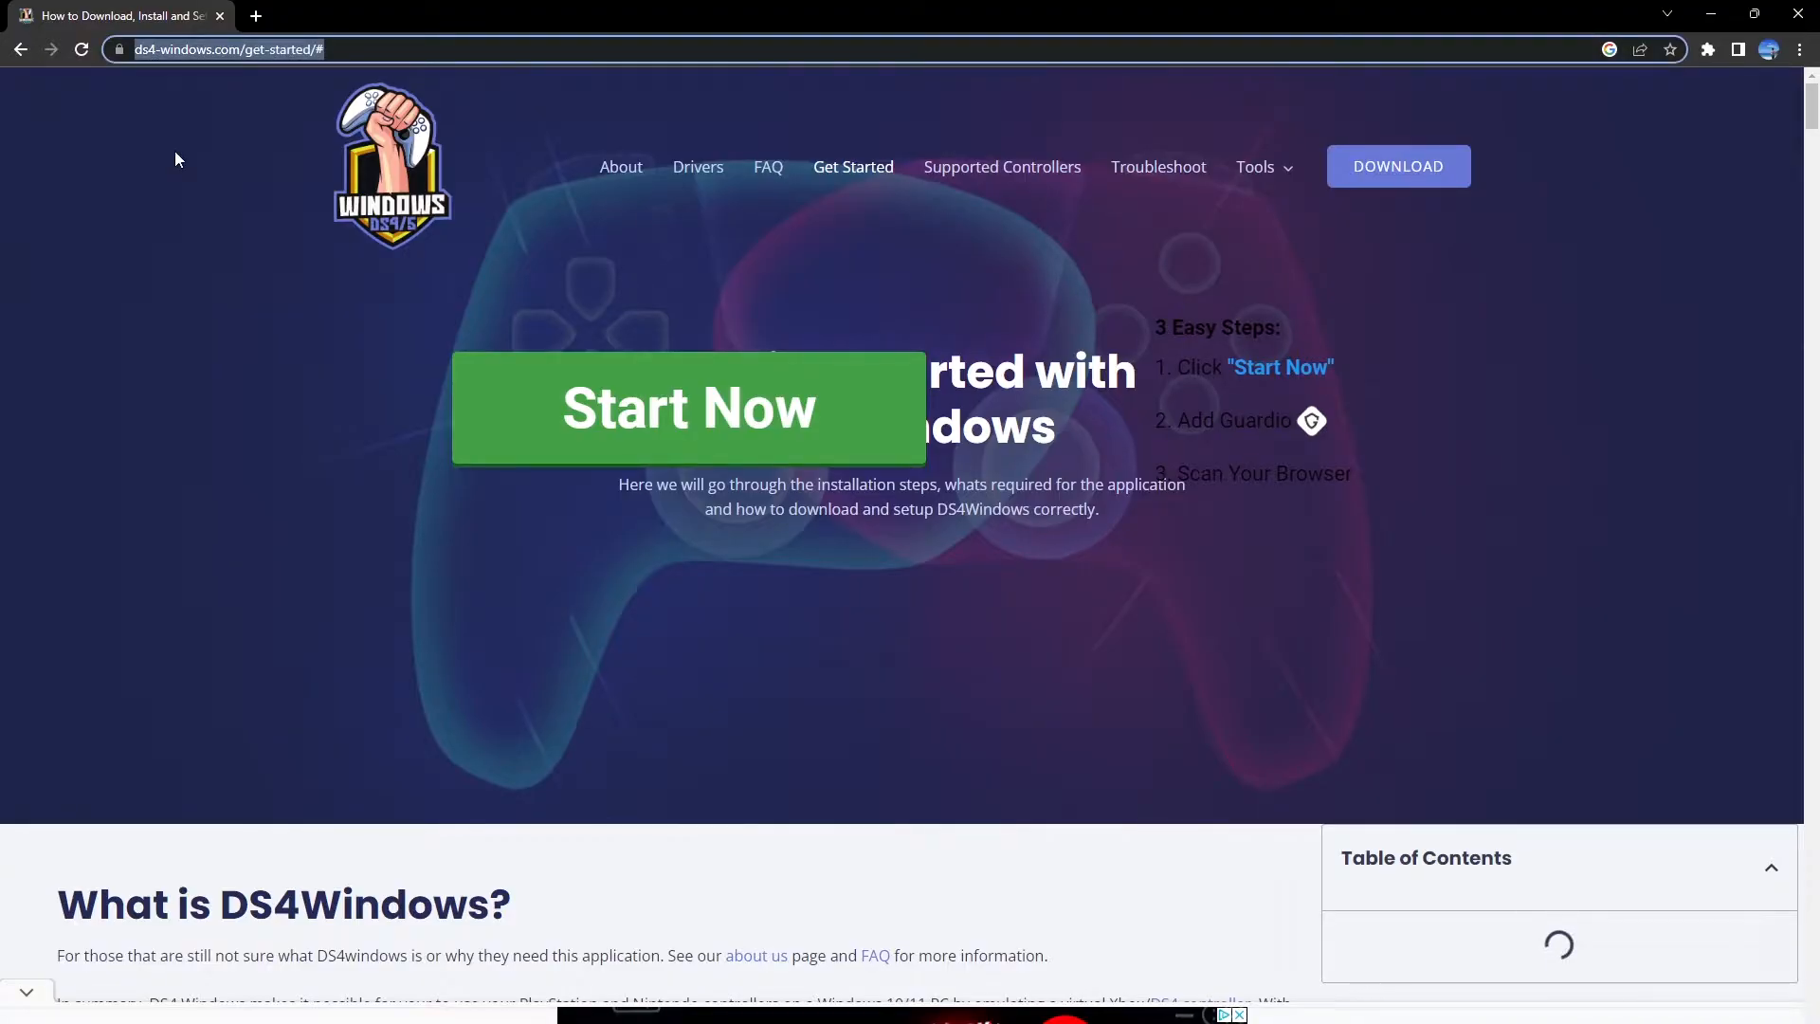
mouse_move(520, 408)
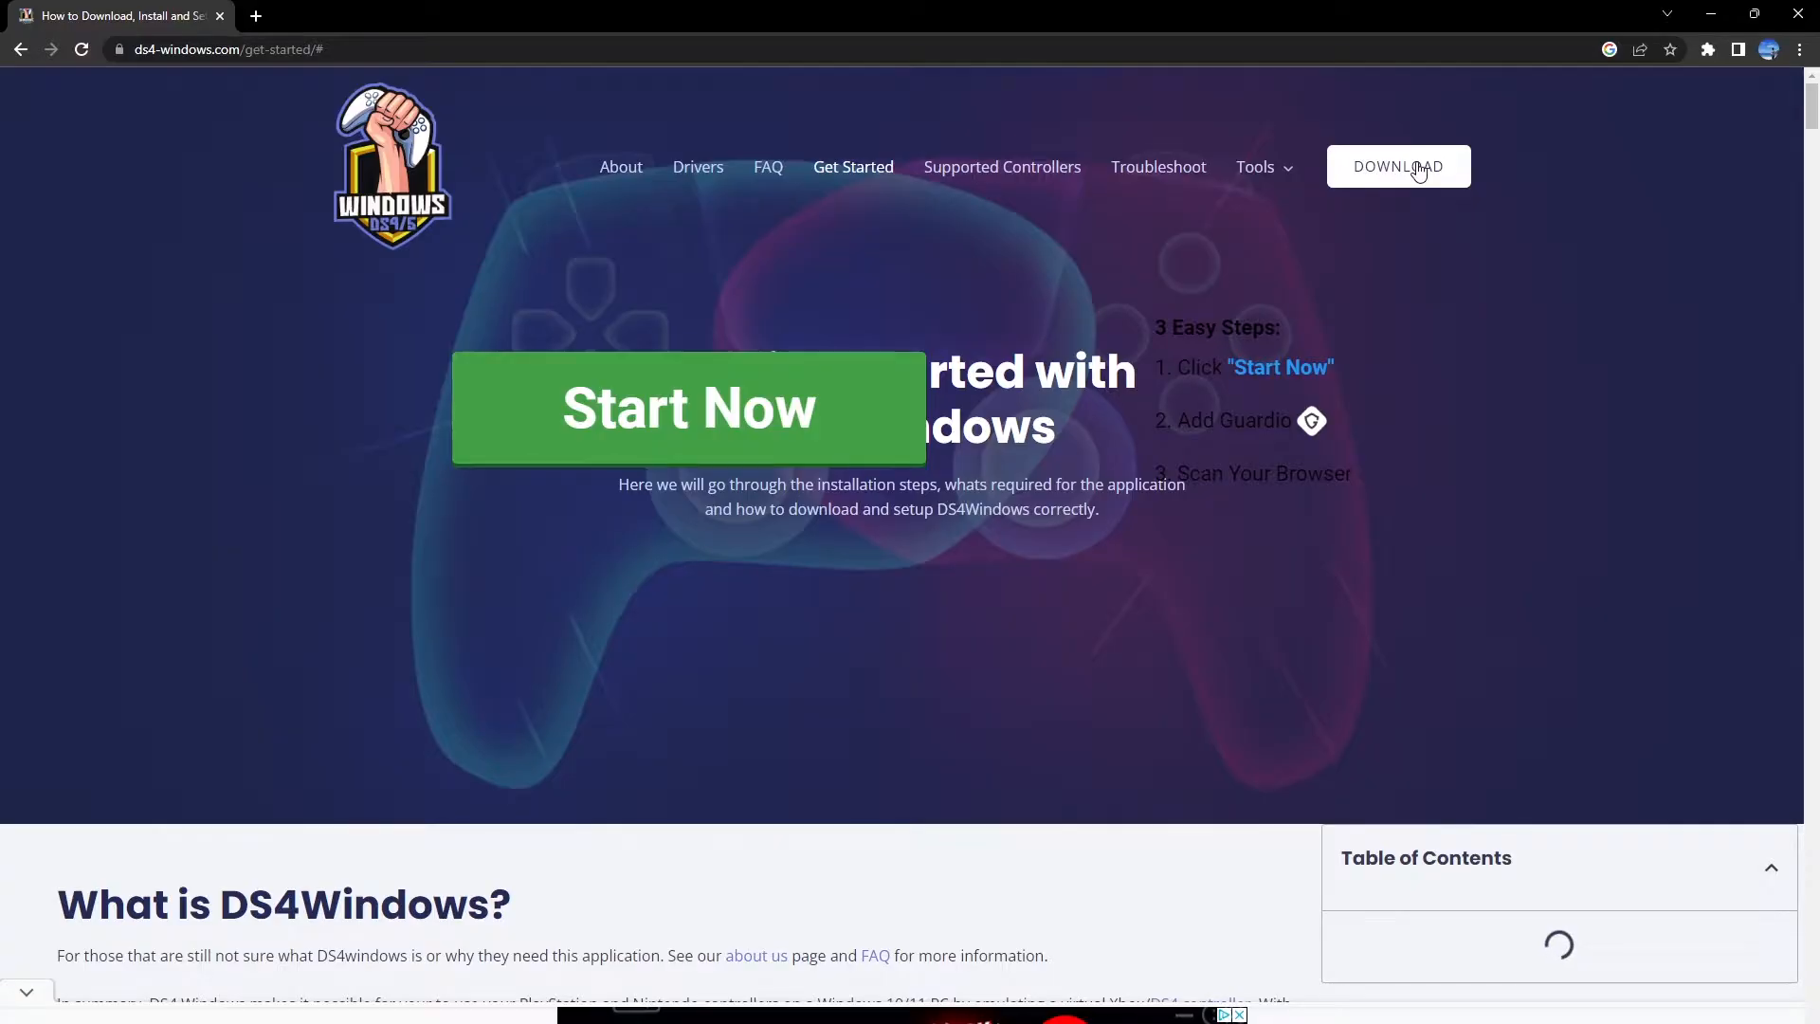
- Scroll through the DS4Windows Get Started page and return to its top section
scroll("down", 3)
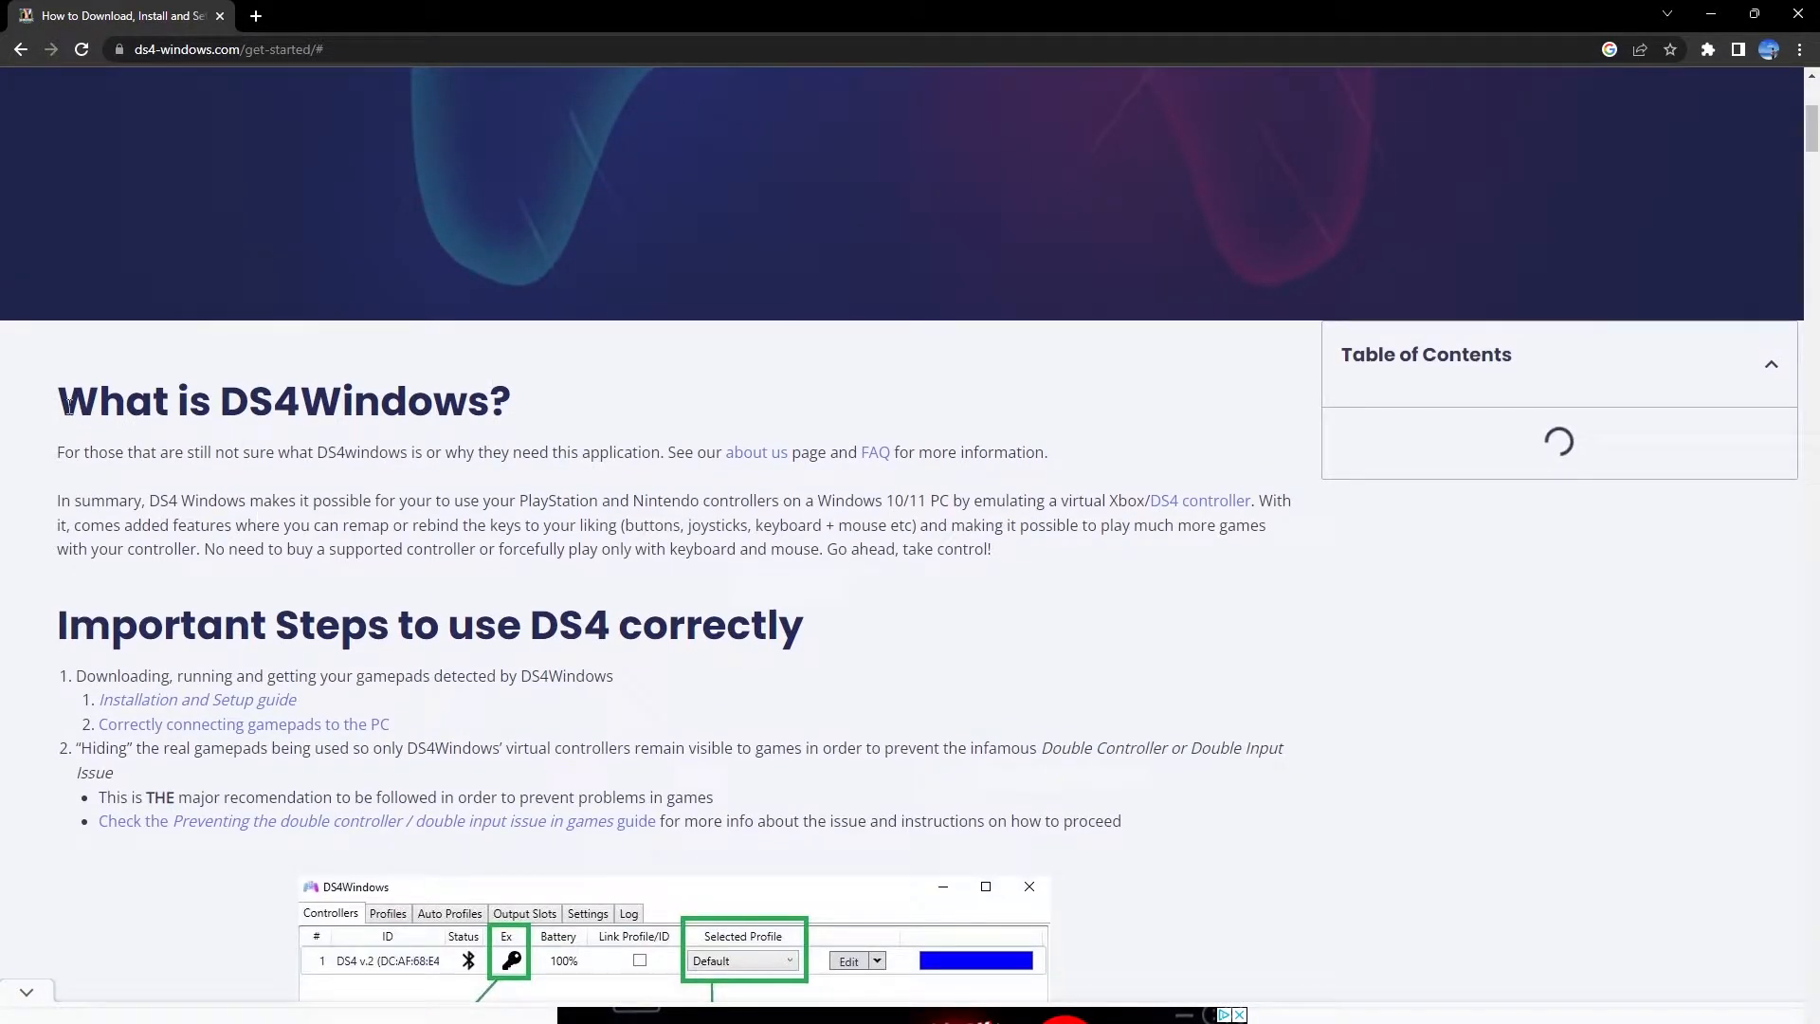
left_click_drag(70, 400, 991, 550)
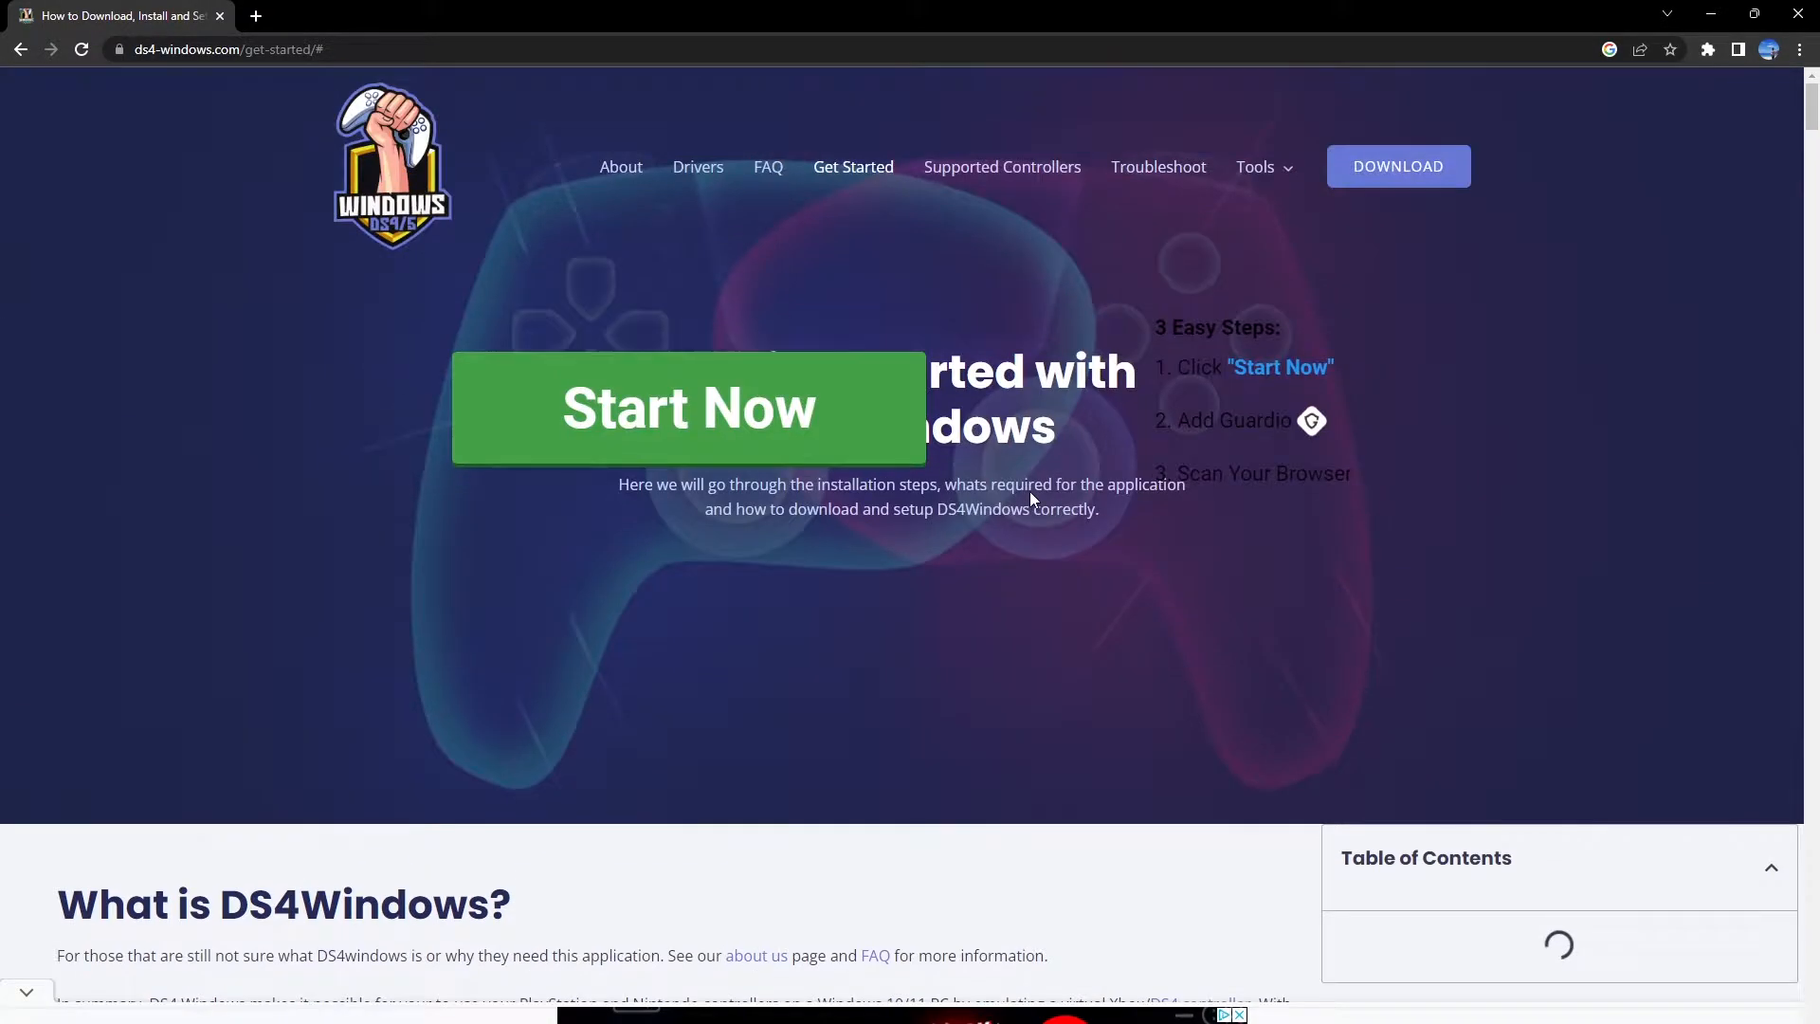
mouse_move(1069, 355)
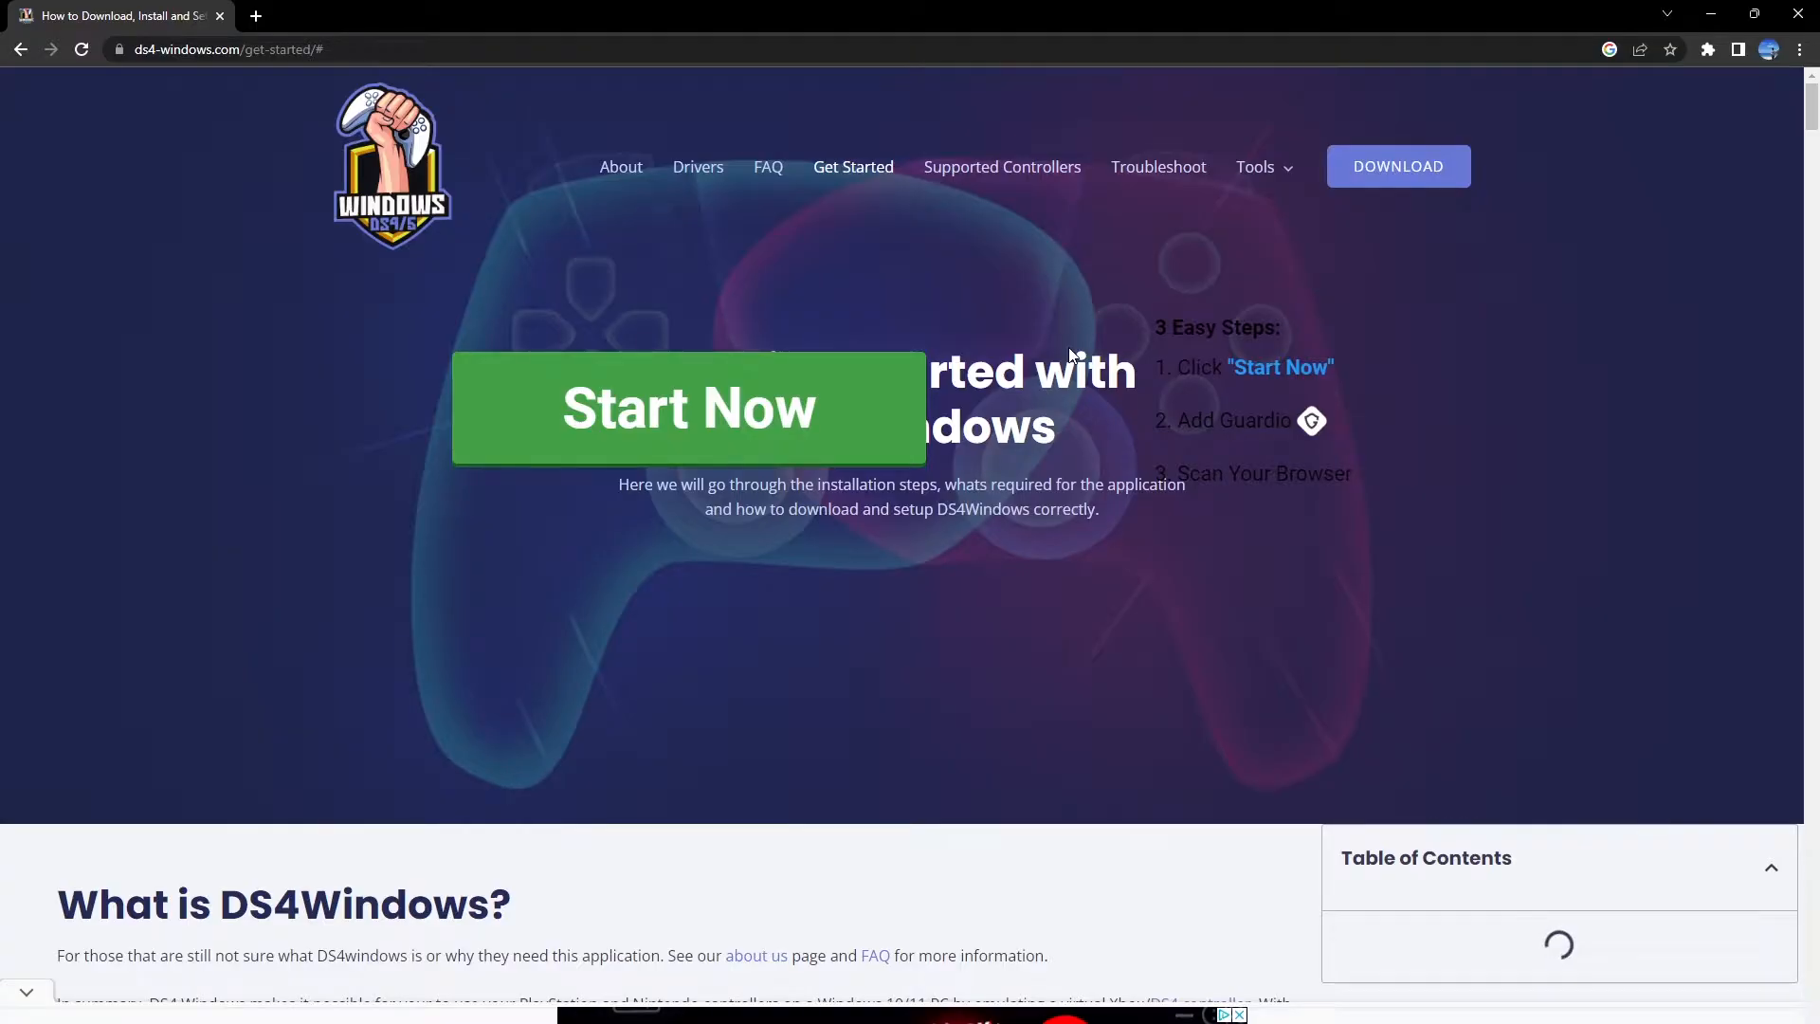
mouse_move(961, 580)
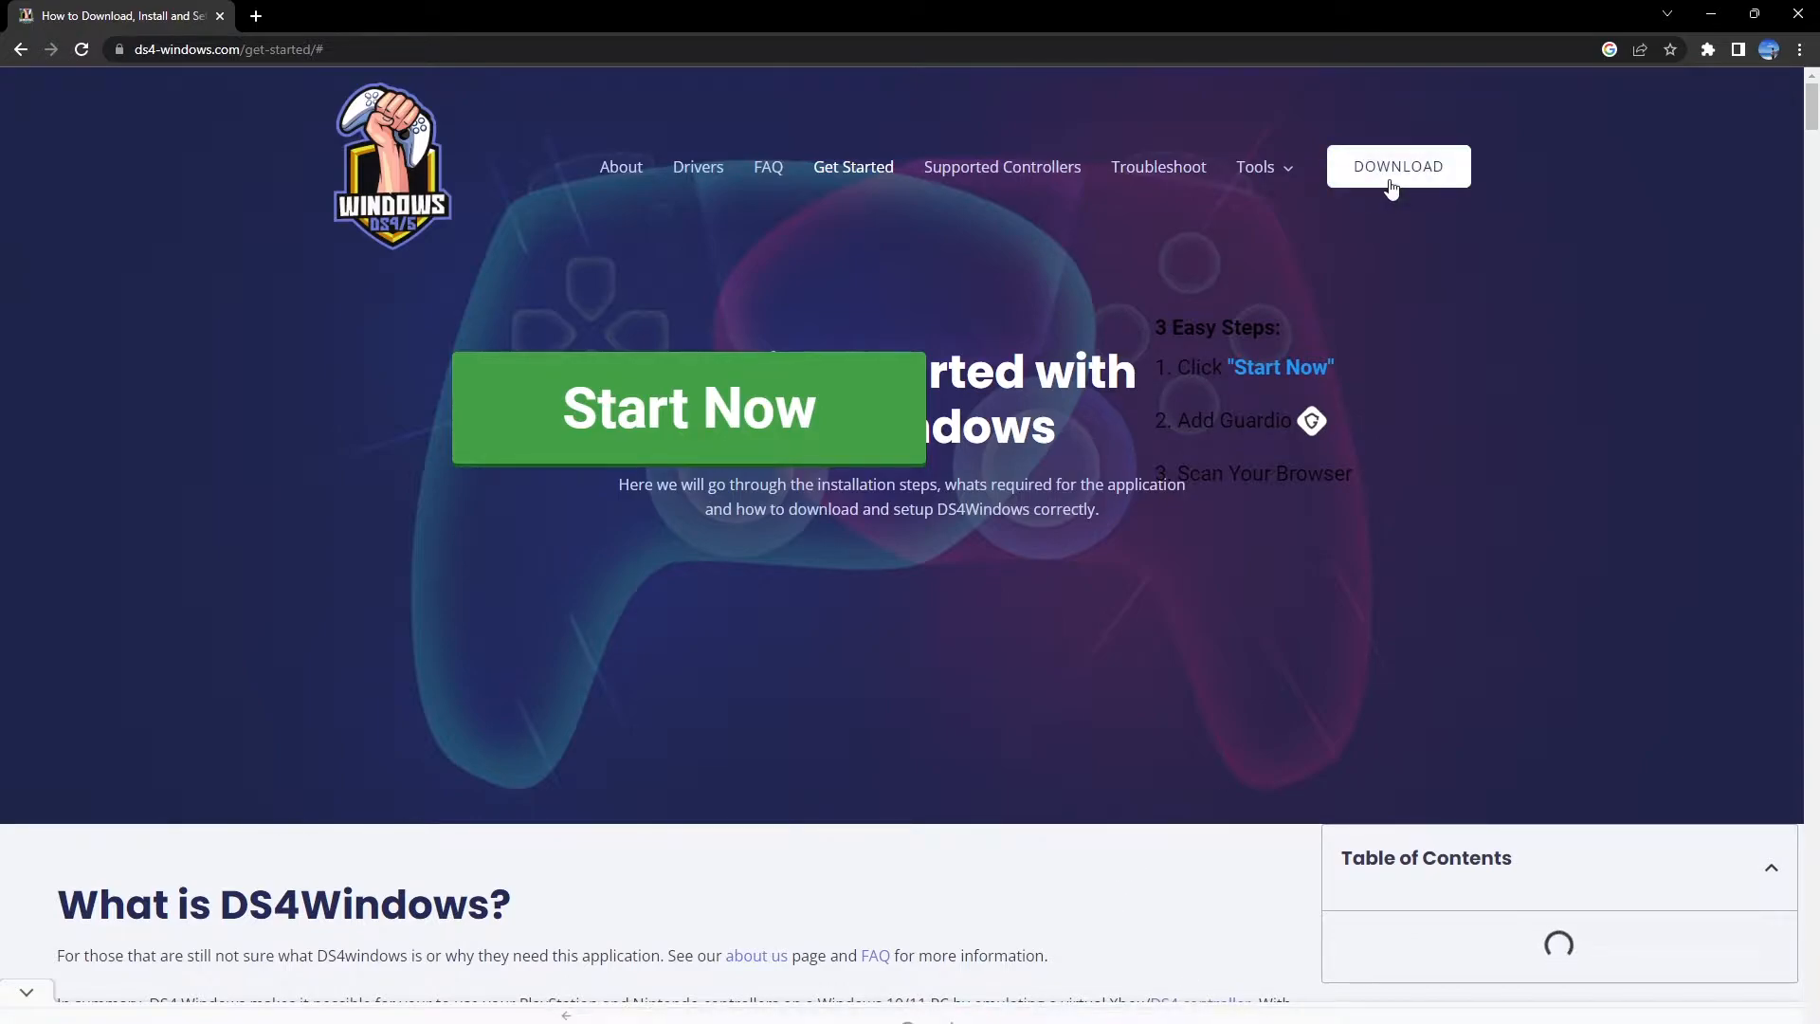
- Download the DS4Windows 3.1.10 package from the site and open the downloaded archive
left_click(1397, 167)
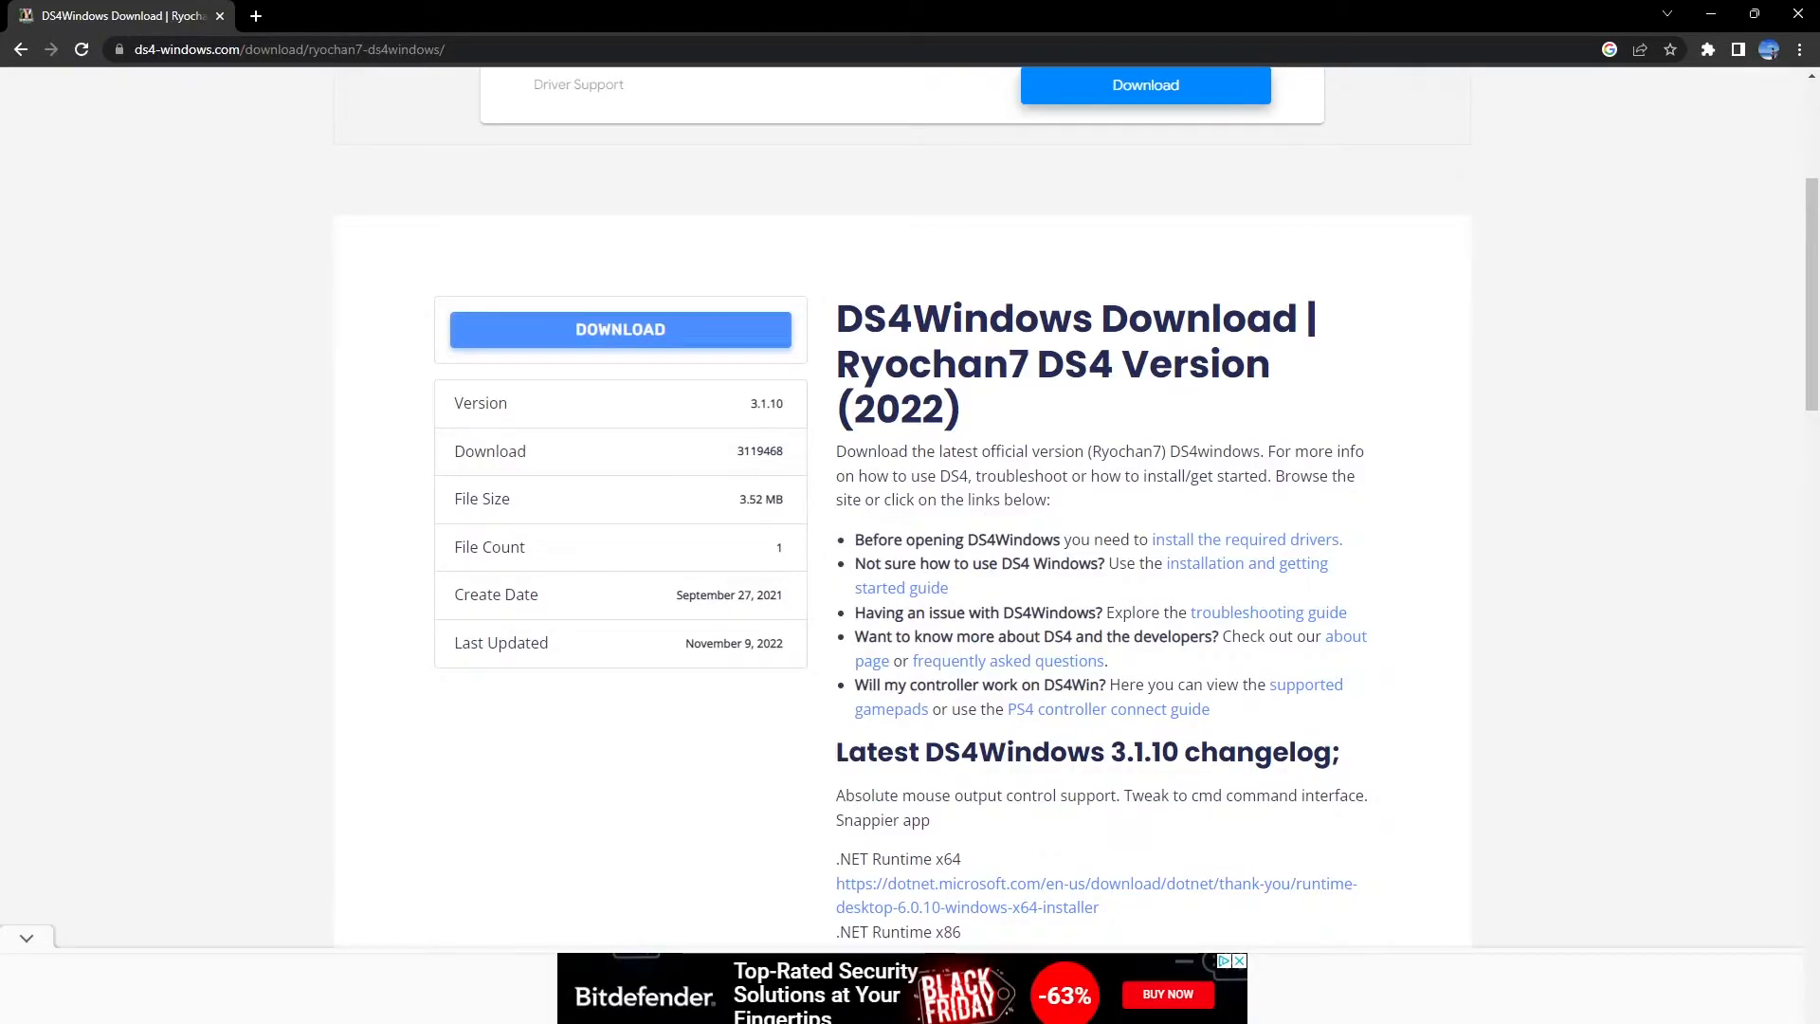
left_click(25, 936)
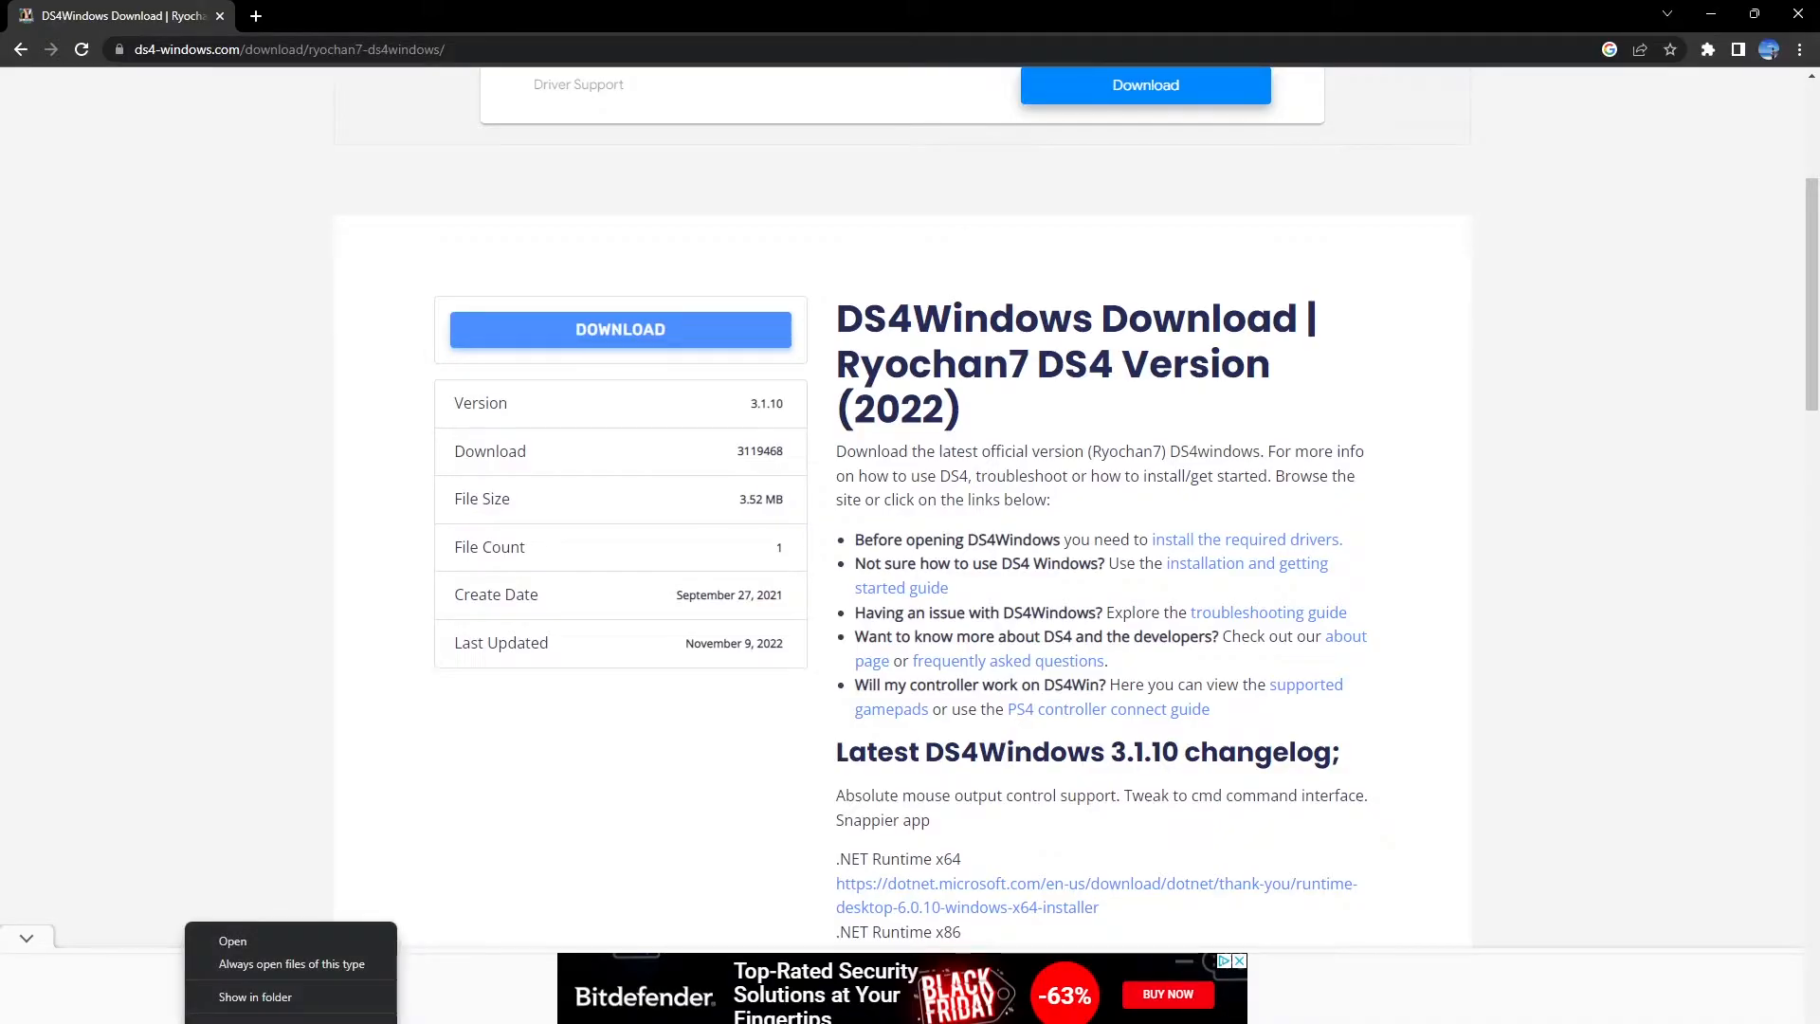
left_click(245, 1005)
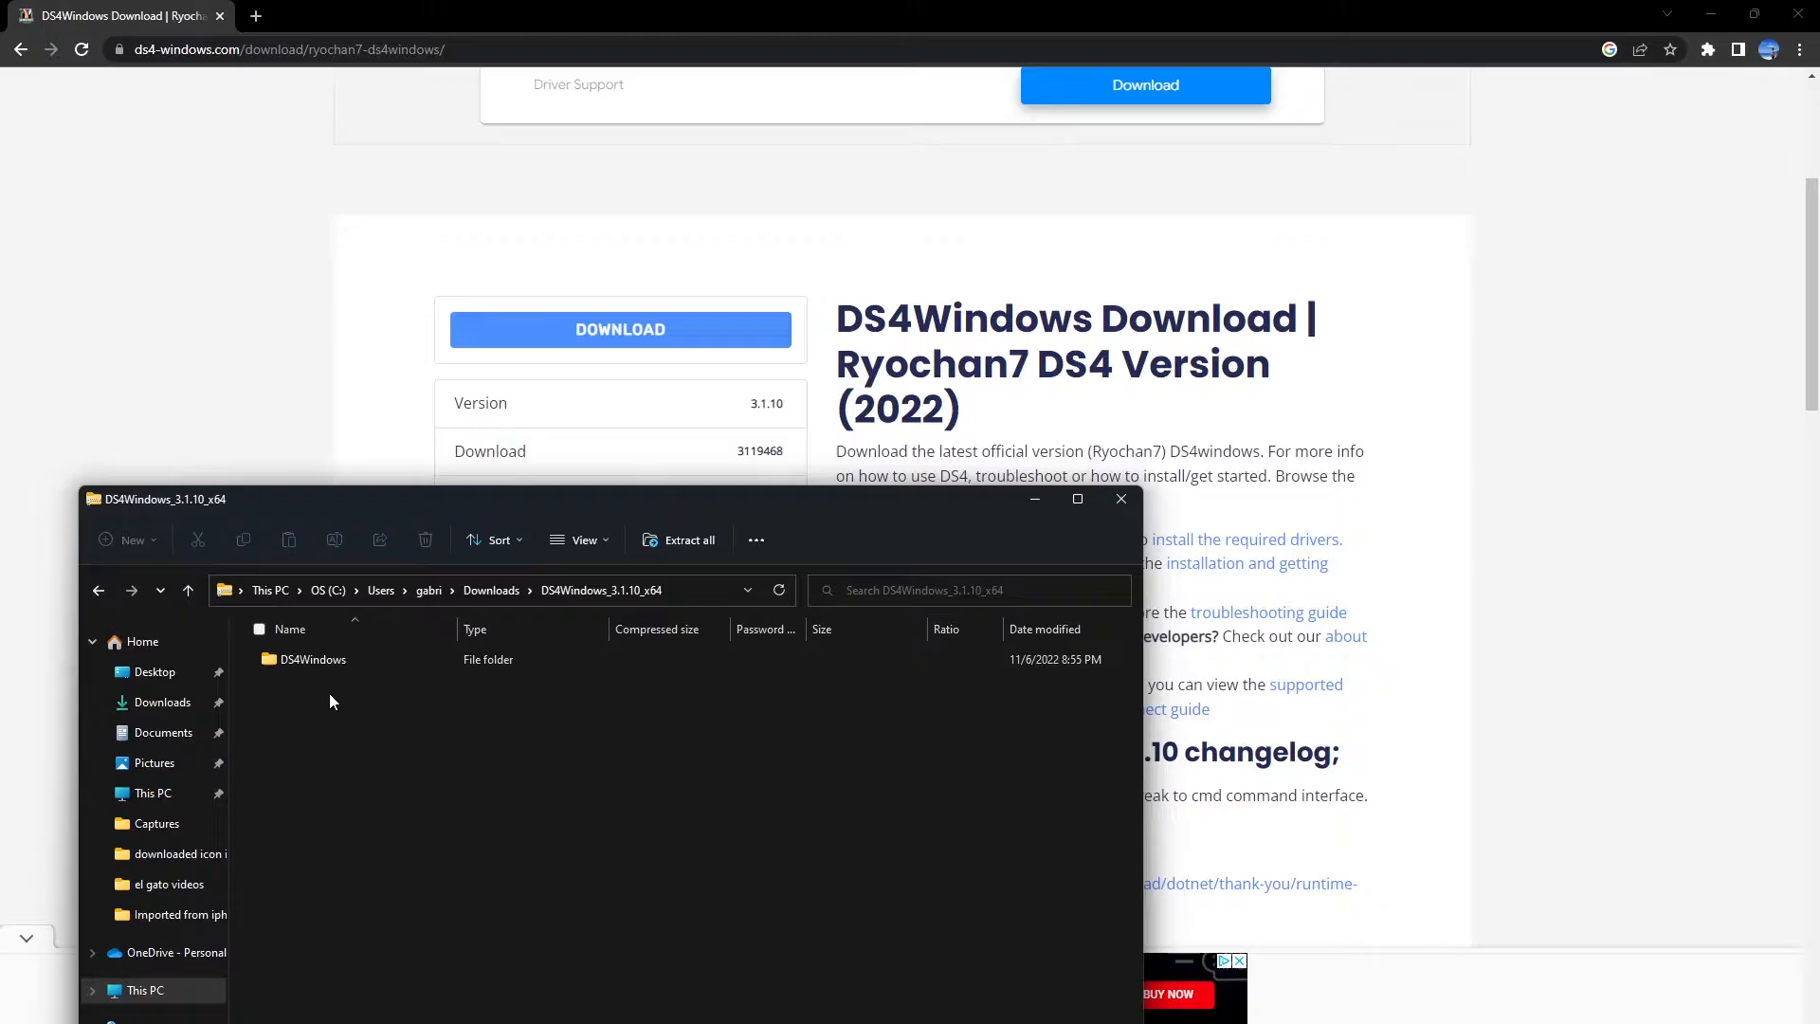
- Browse into the DS4Windows folder inside the archive with the window maximized
double_click(313, 660)
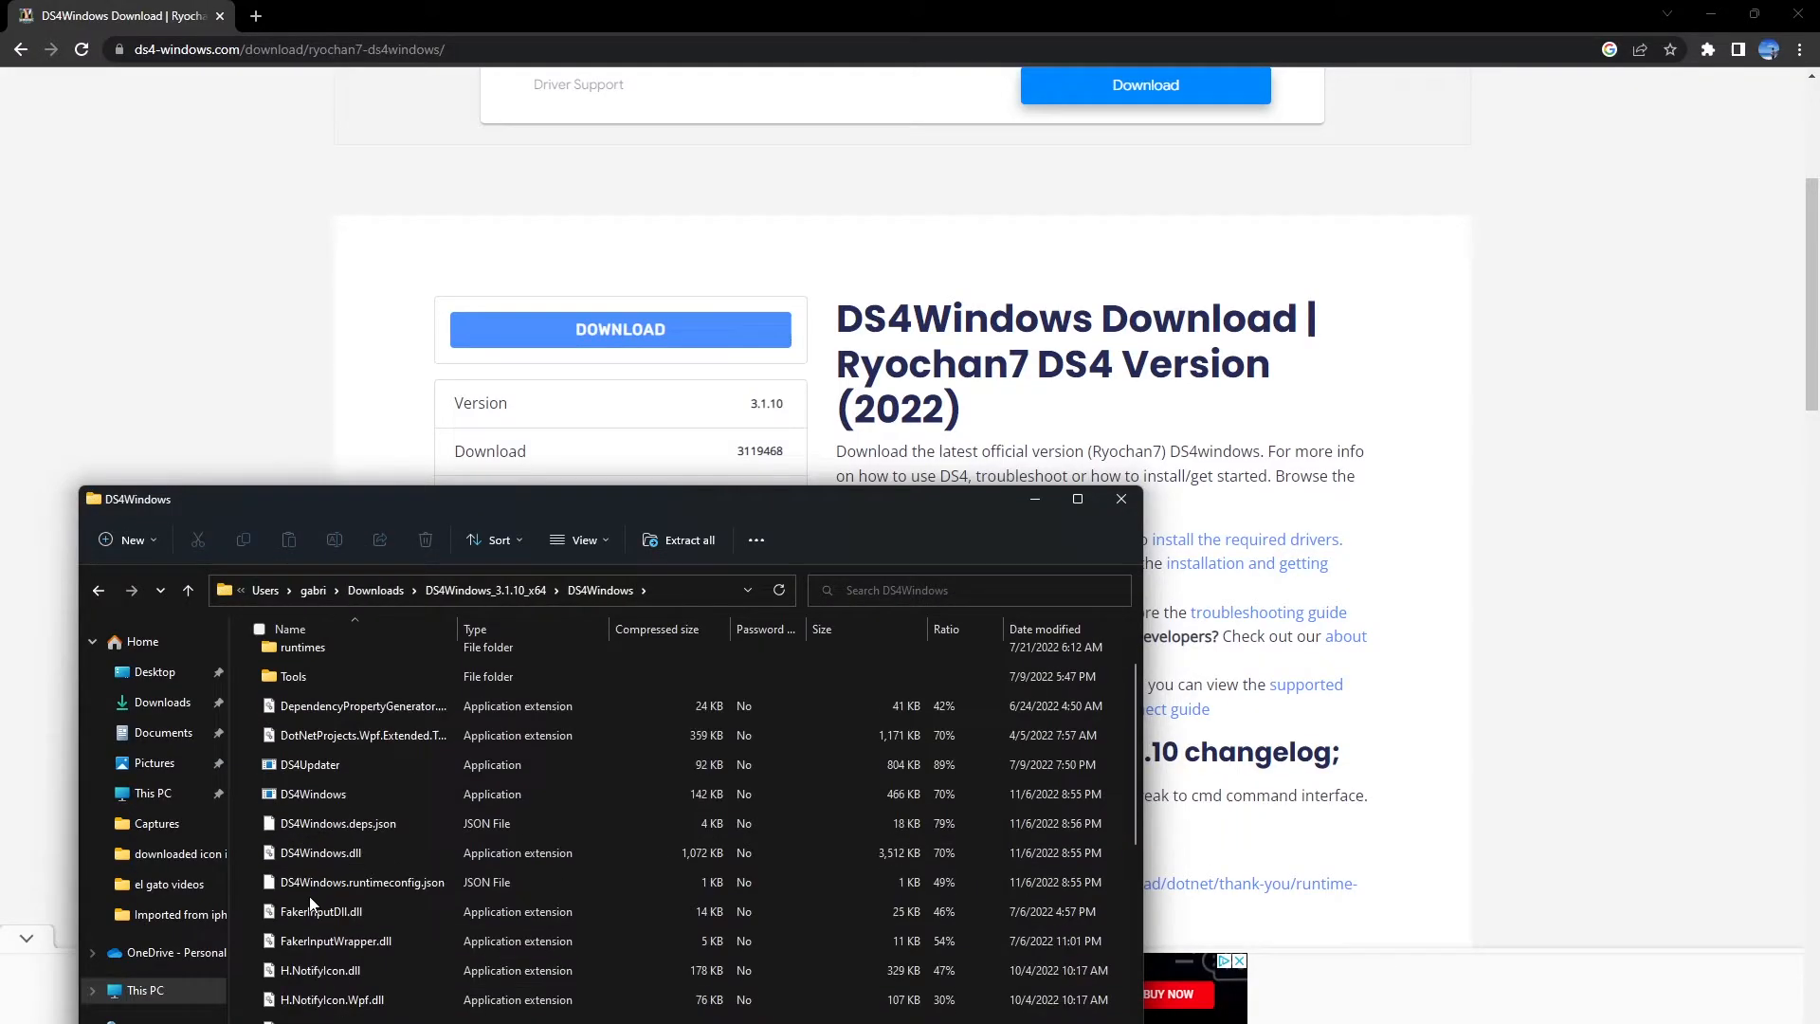
left_click(1077, 499)
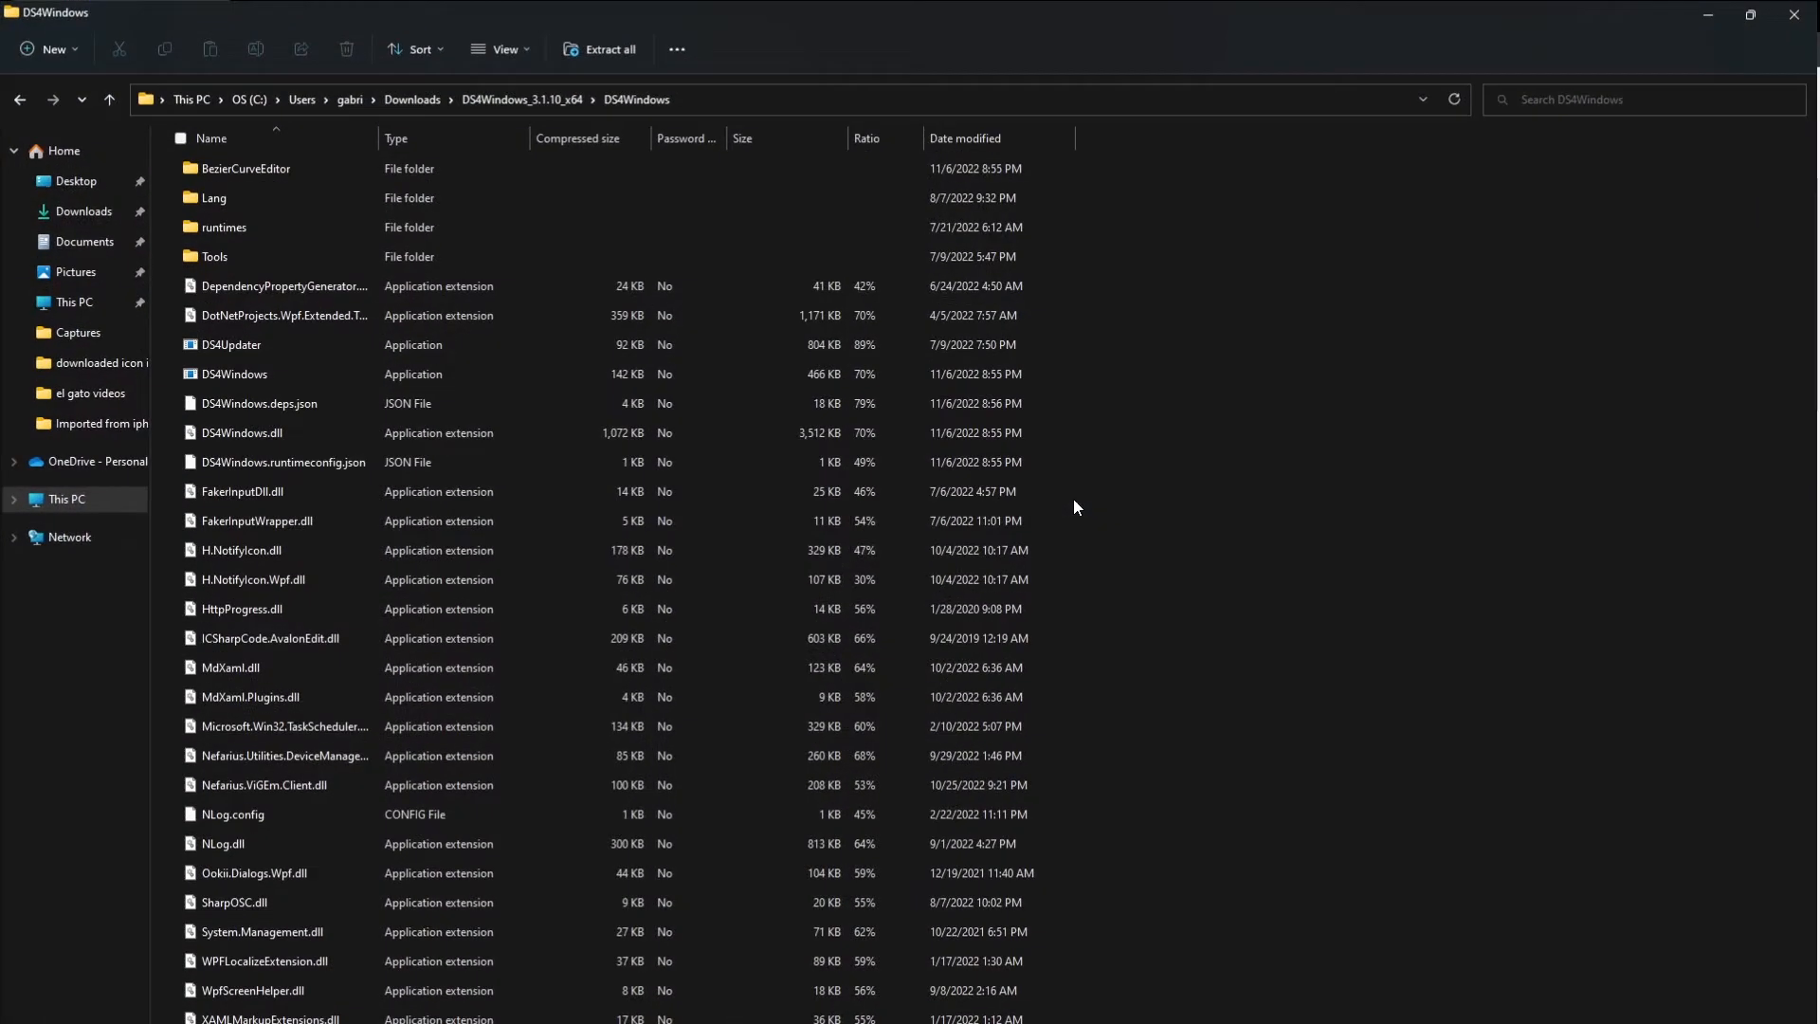
left_click(214, 256)
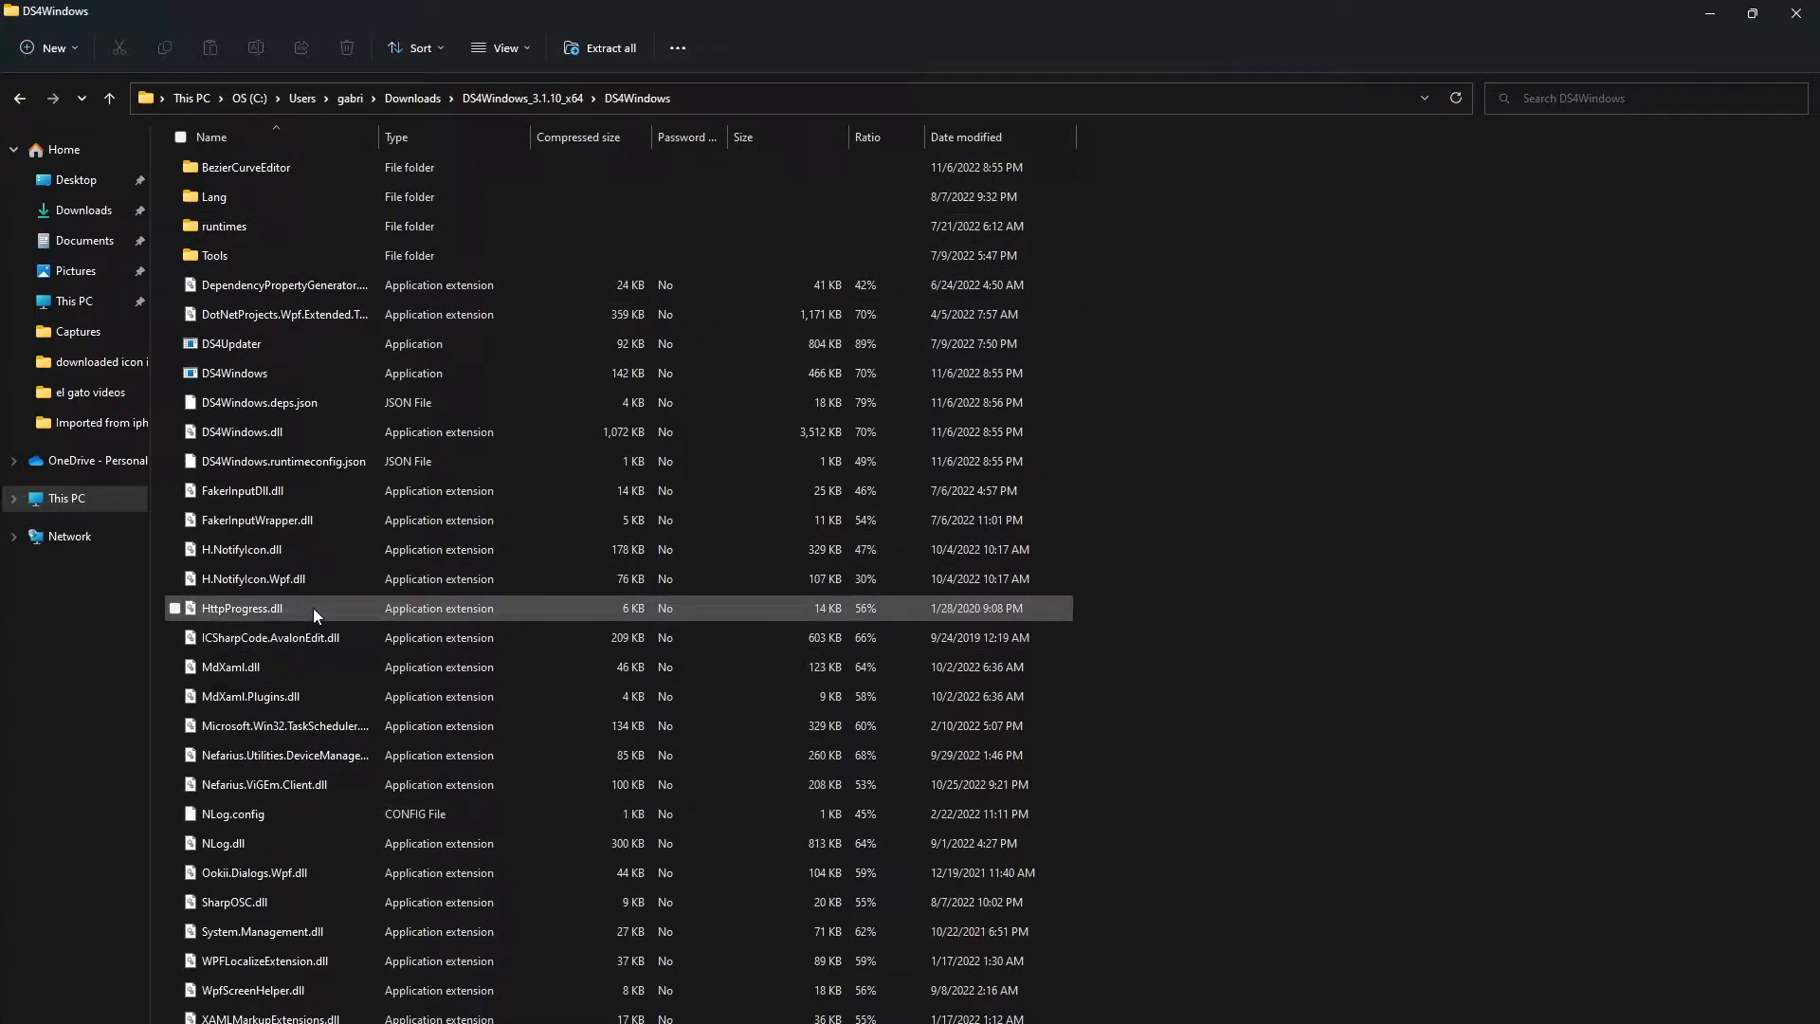
left_click(231, 374)
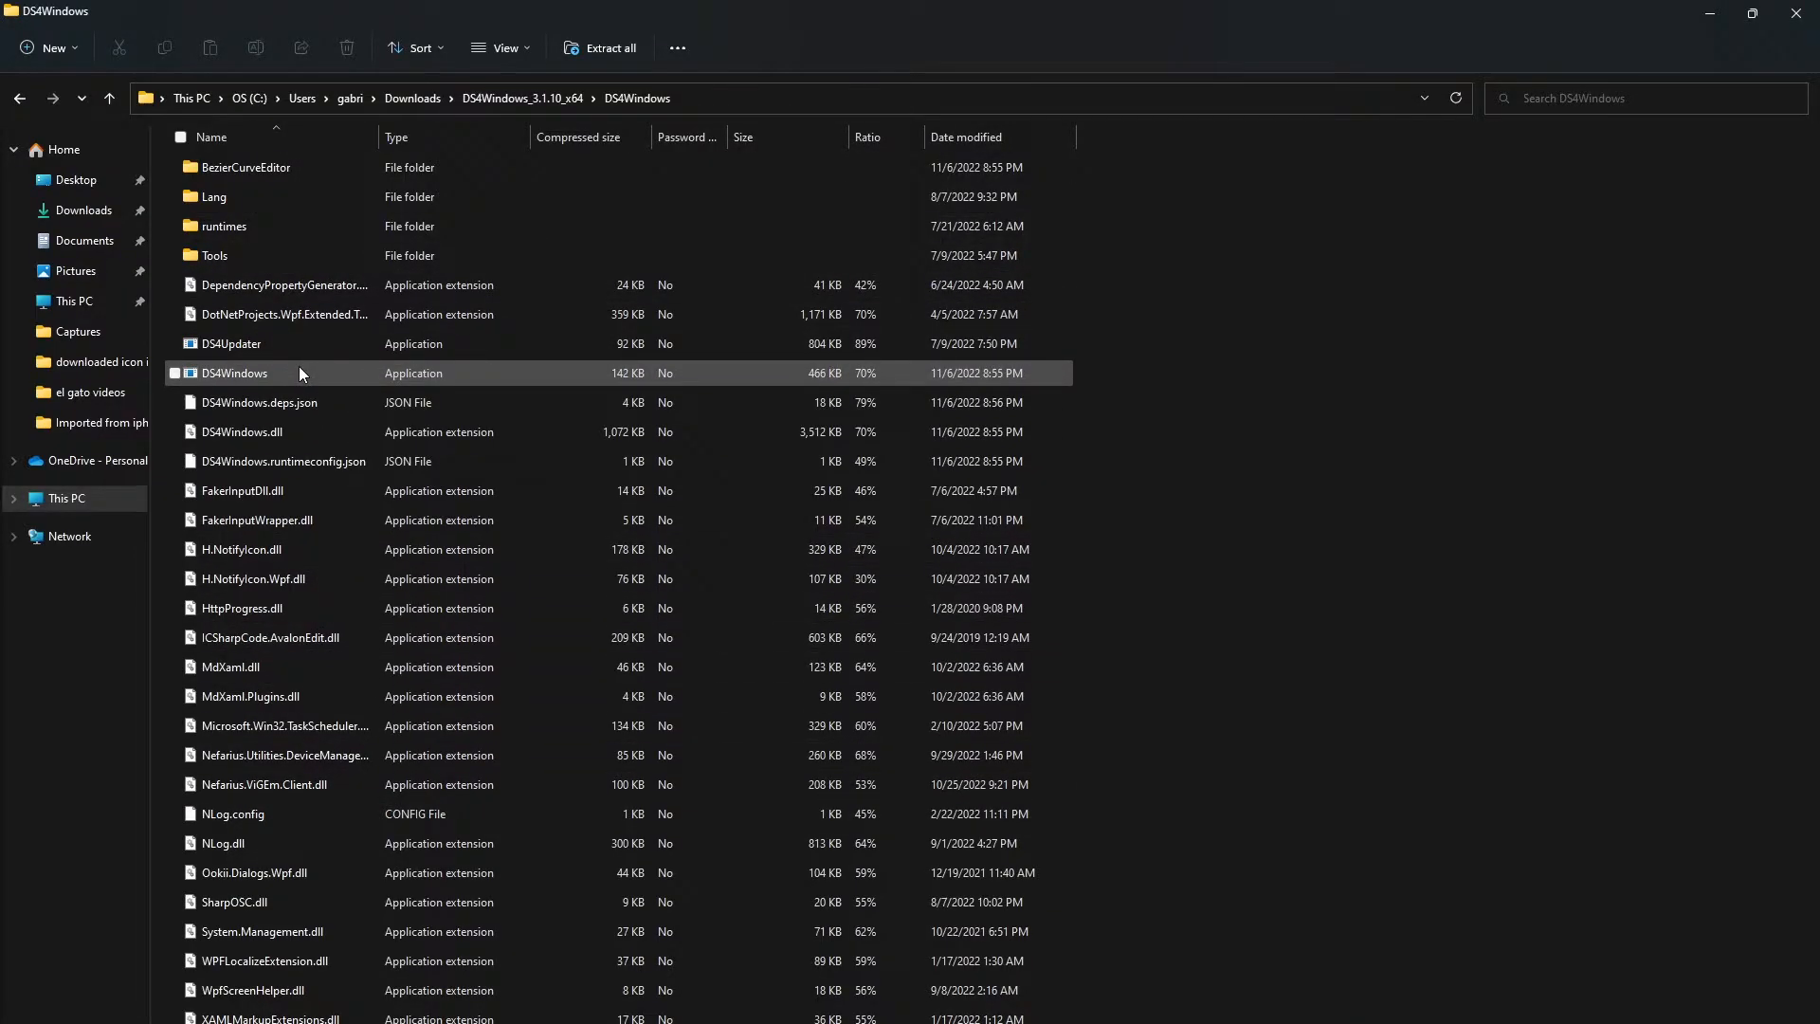
- Run DS4Windows.exe and launch DS4Windows, which reports no controllers connected
left_click(233, 374)
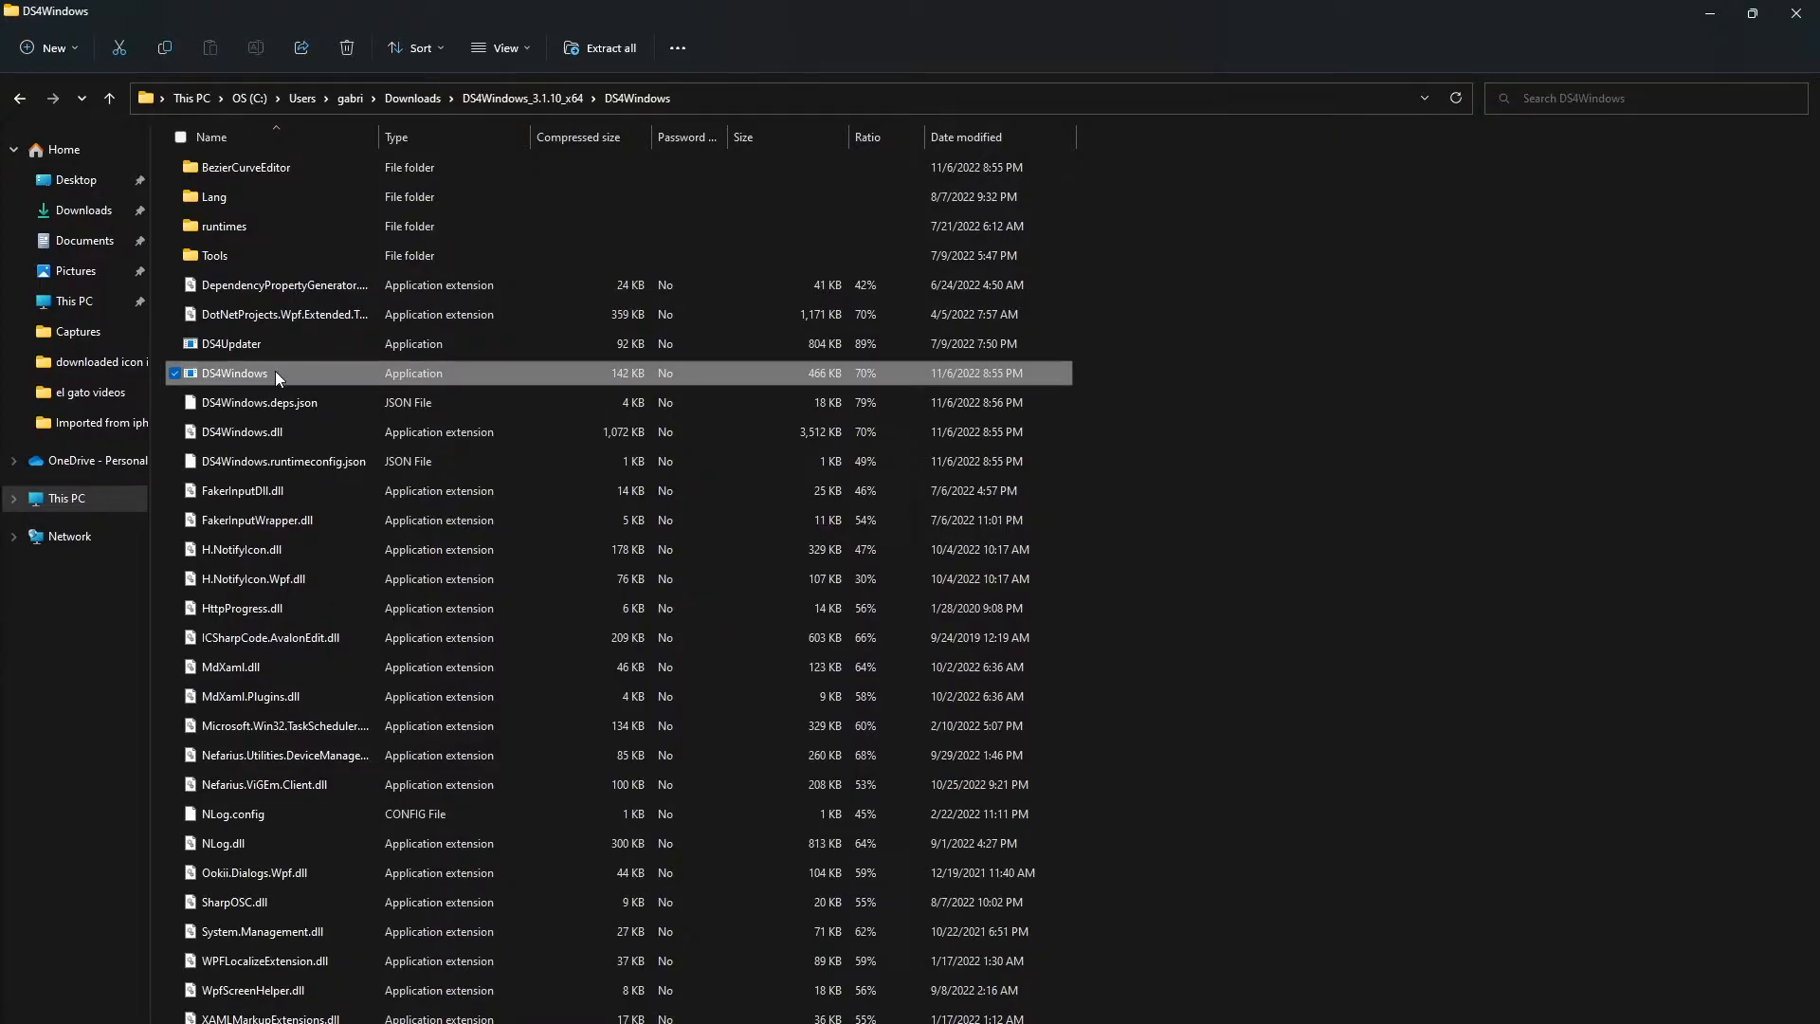
double_click(233, 373)
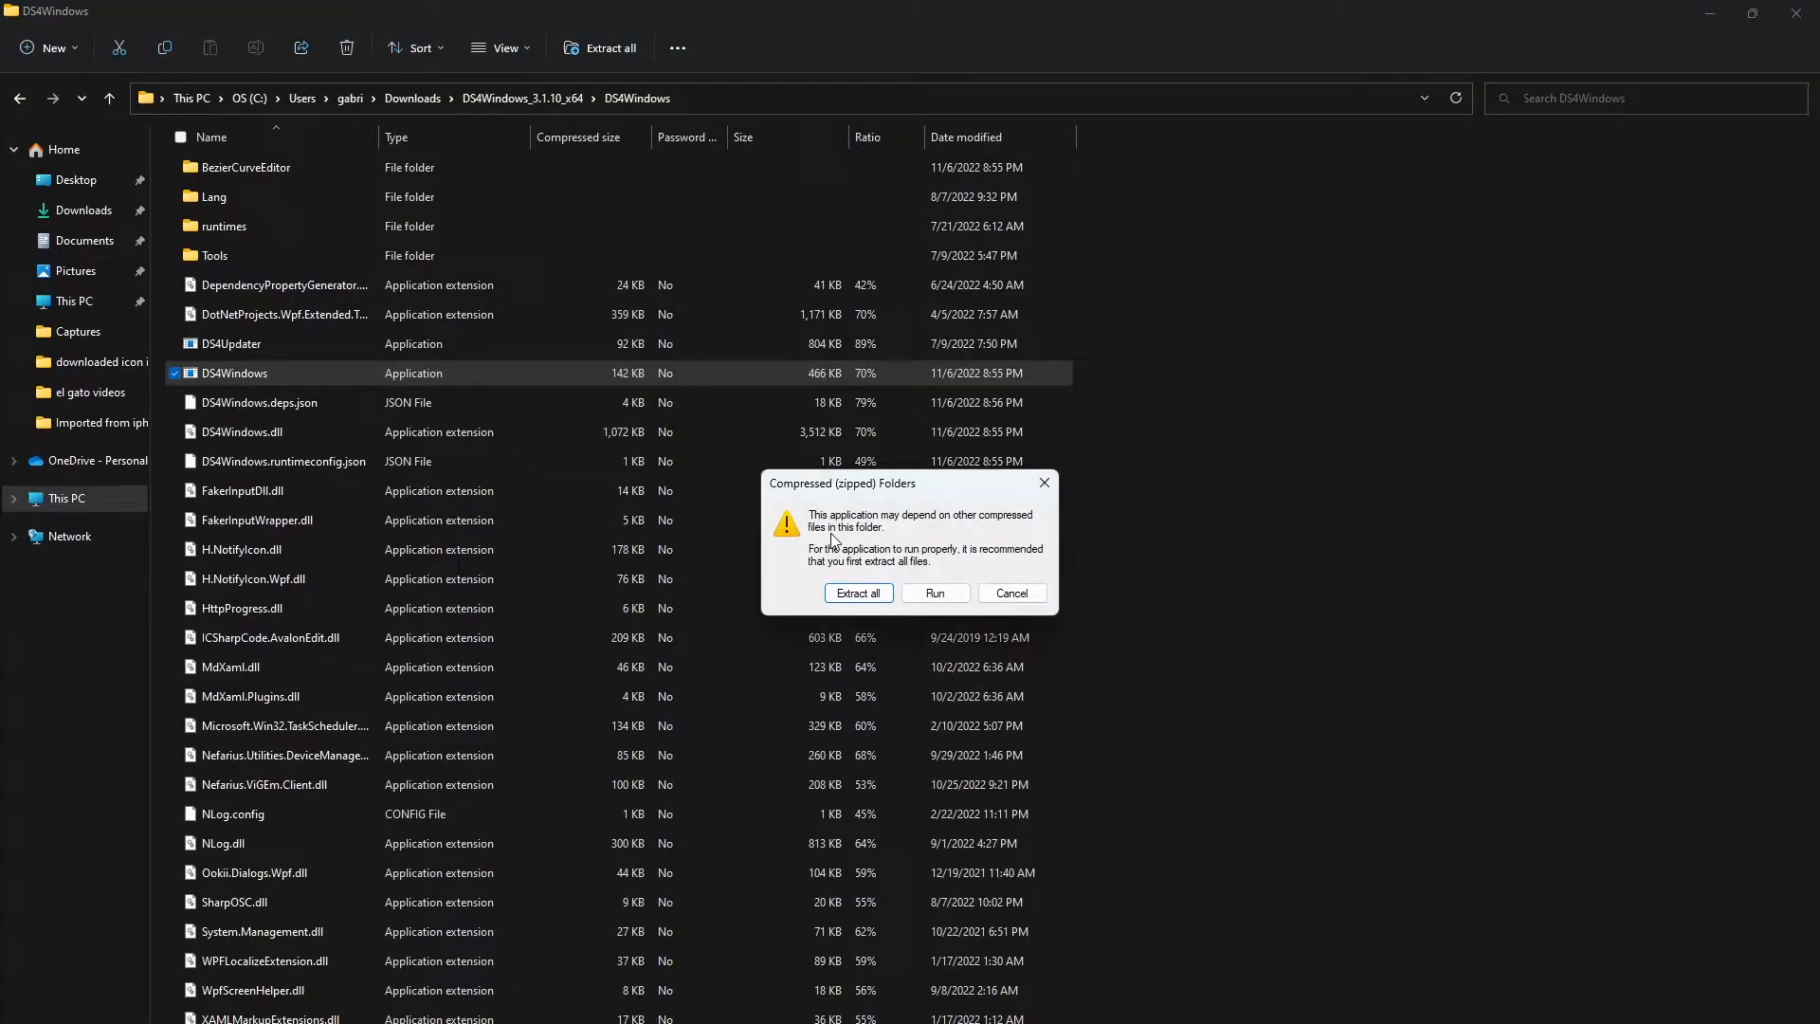
mouse_move(857, 591)
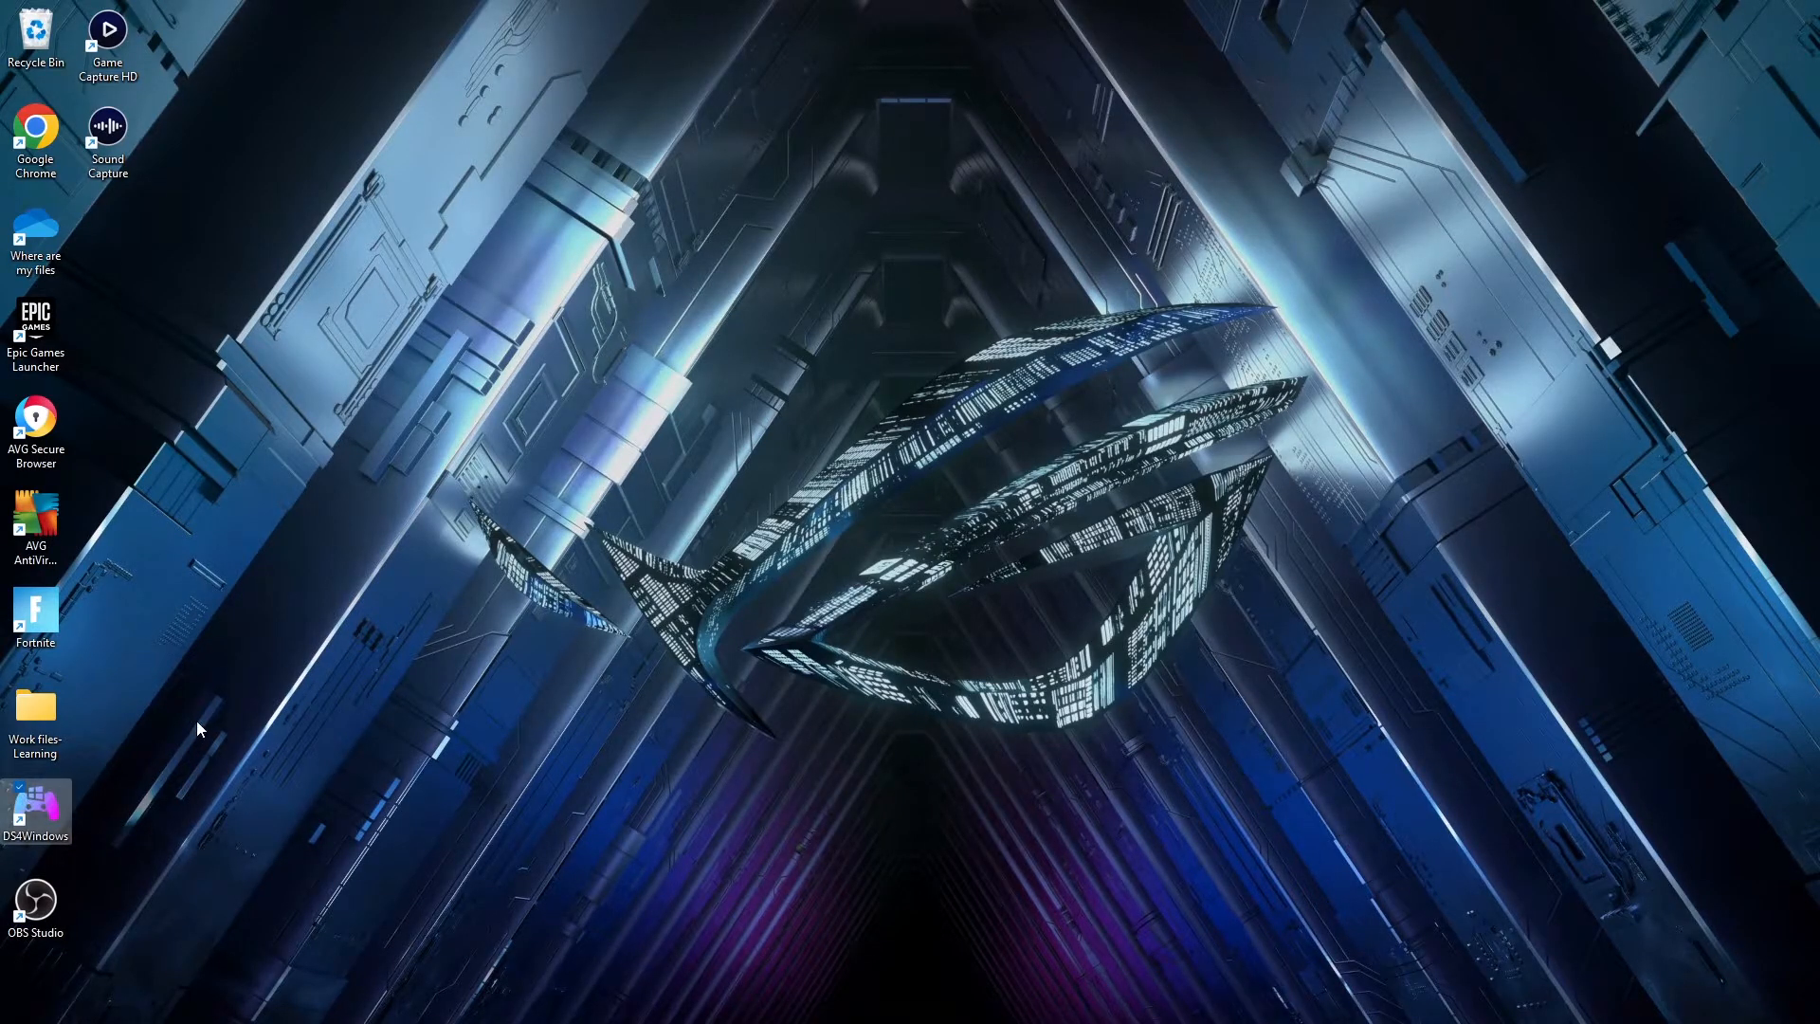
double_click(36, 809)
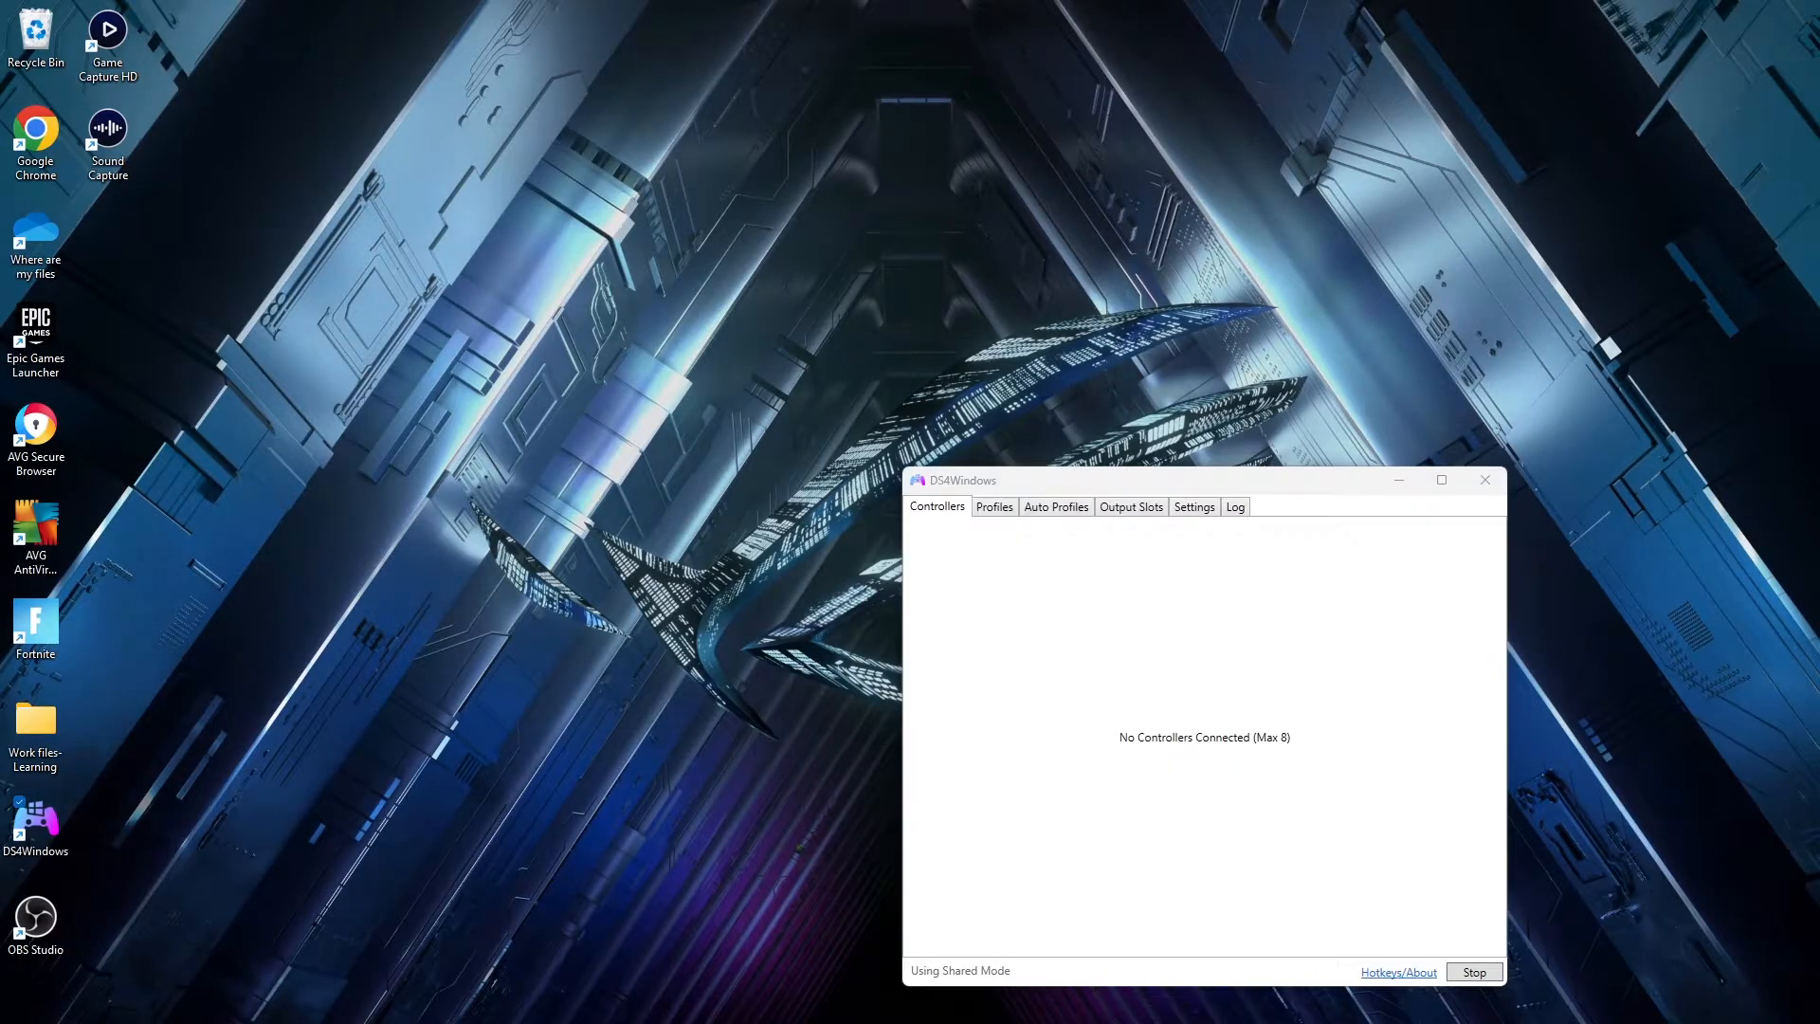